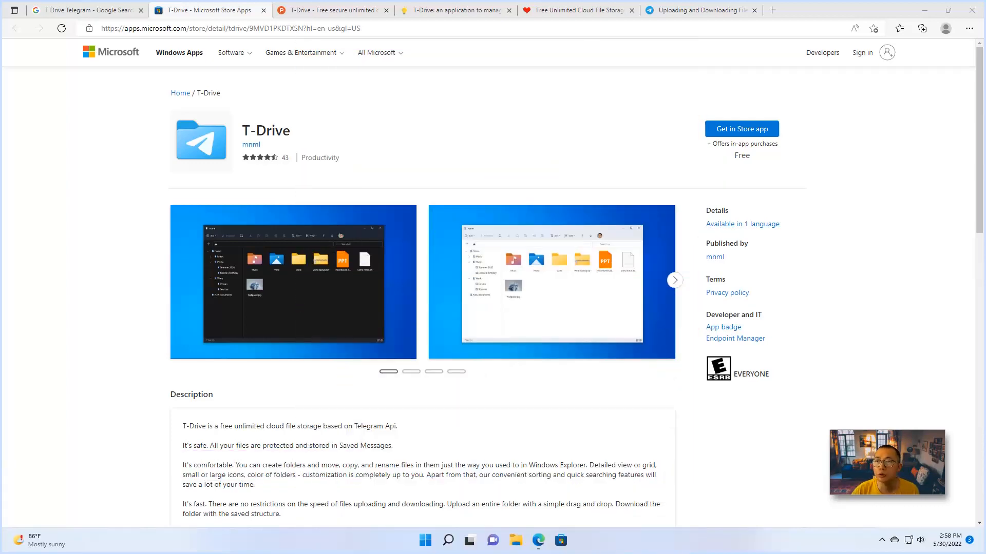
{"action": "mouse_move", "coordinate": [332, 141]}
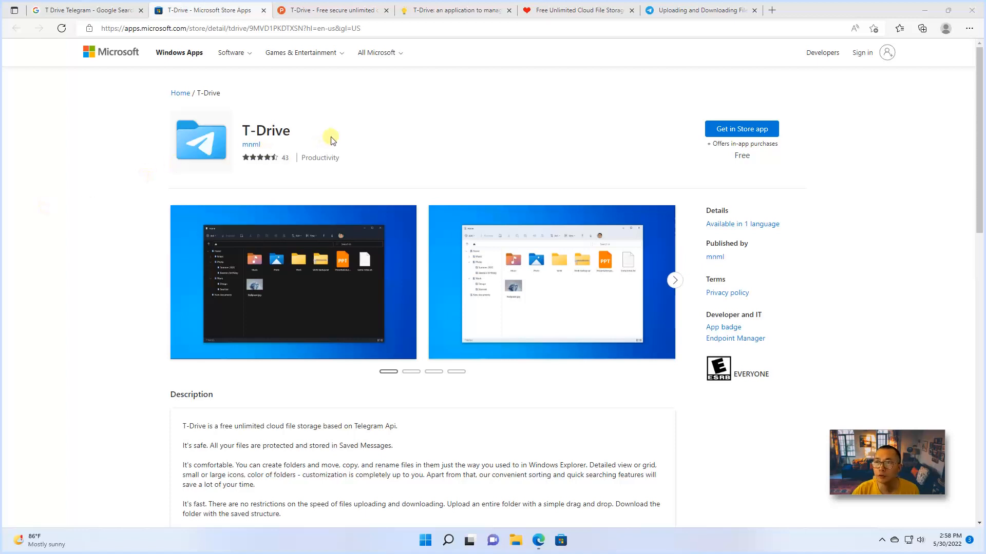
{"action": "mouse_move", "coordinate": [292, 132]}
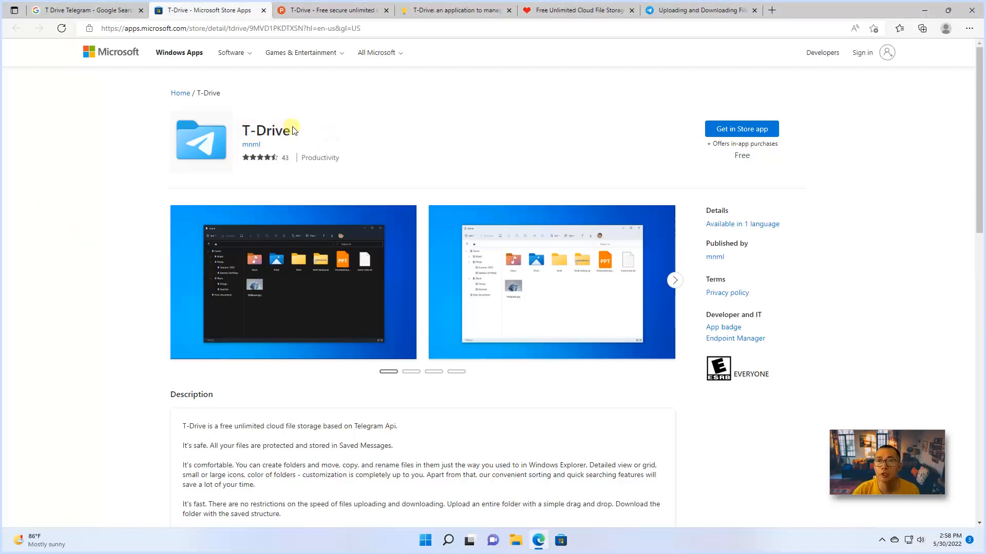
Highlight the Saved Messages storage sentence, then scroll to the maker's comment on Product Hunt.
{"action": "scroll", "scroll_direction": "down", "scroll_amount": 3}
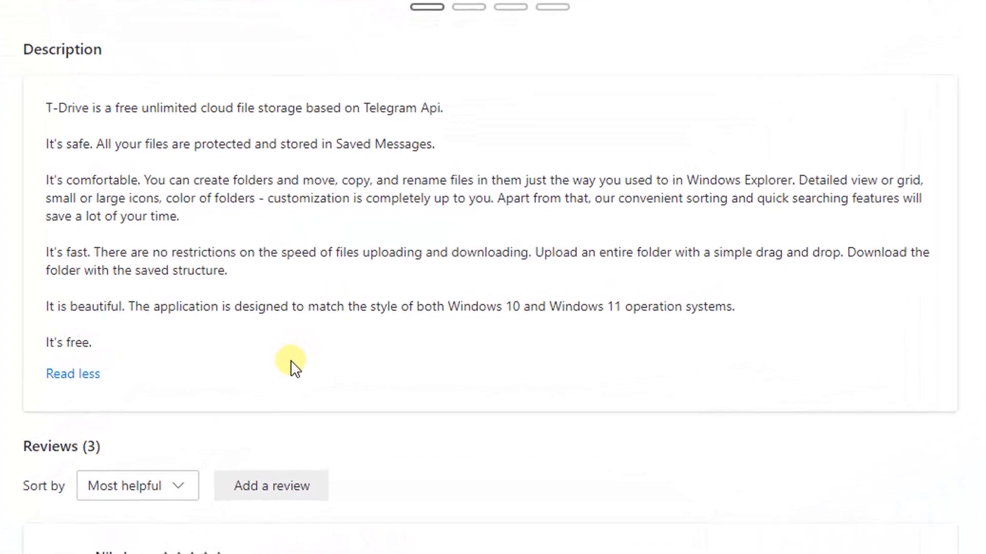
{"action": "left_click_drag", "start_coordinate": [231, 104], "coordinate": [363, 104]}
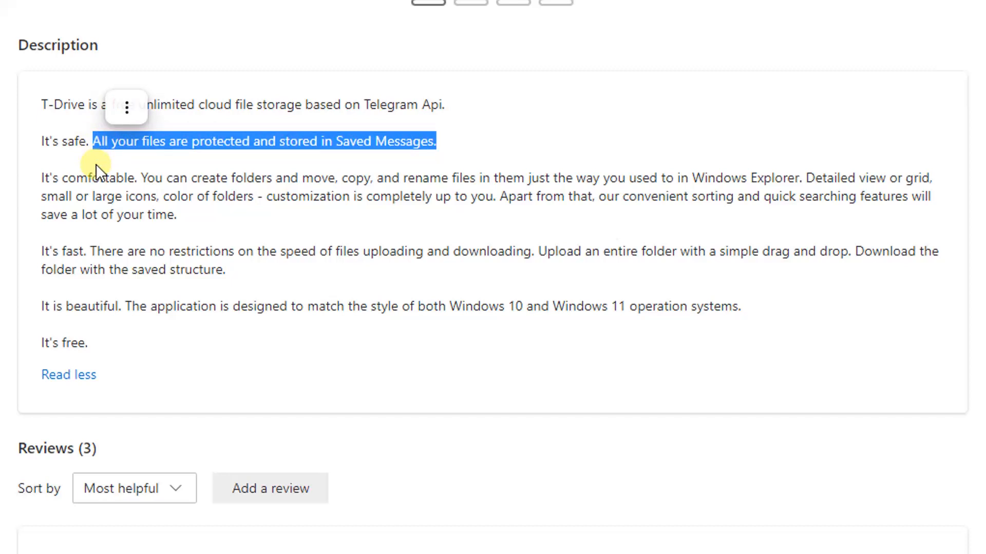
{"action": "mouse_move", "coordinate": [164, 188]}
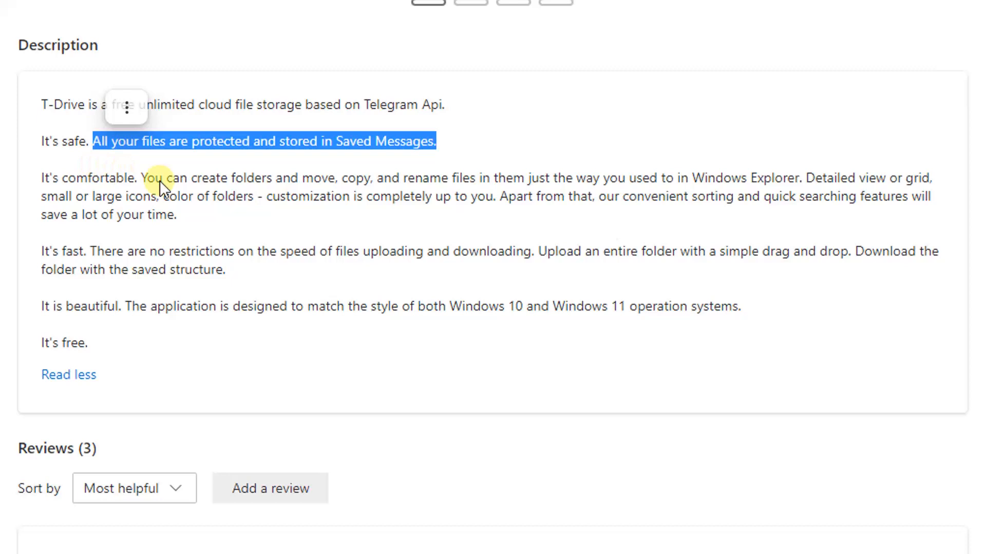
{"action": "mouse_move", "coordinate": [203, 200]}
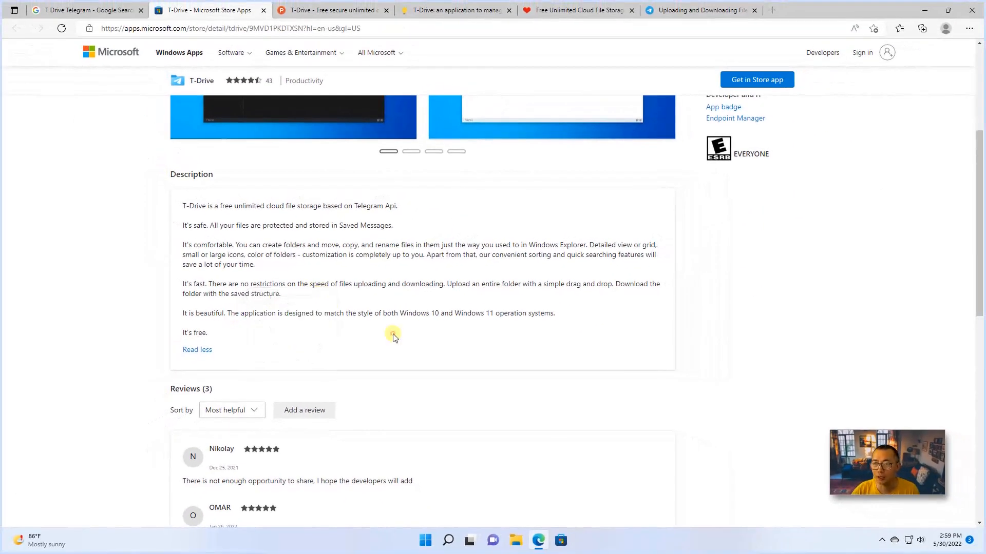
{"action": "left_click", "coordinate": [353, 10]}
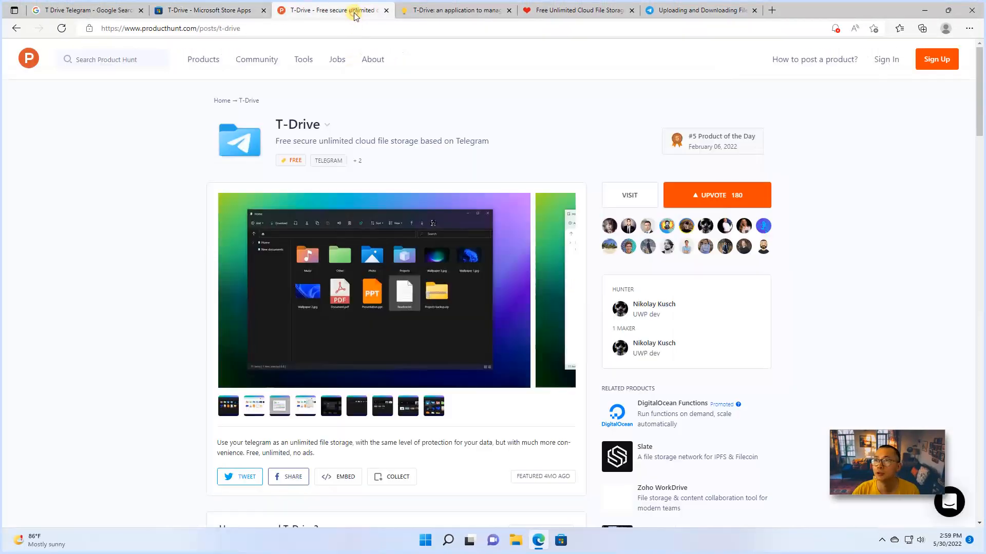
{"action": "scroll", "scroll_direction": "down", "scroll_amount": 3}
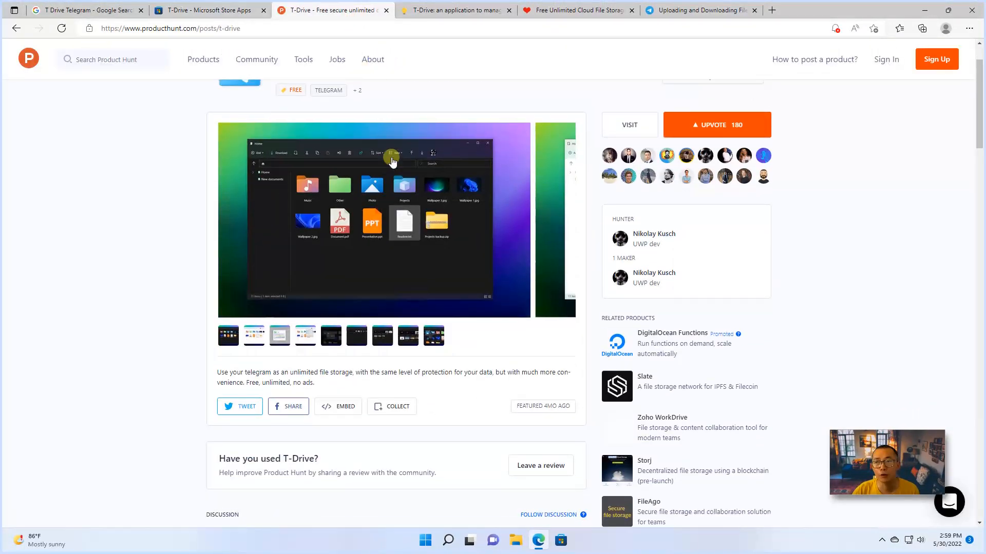
{"action": "scroll", "scroll_direction": "down", "scroll_amount": 3}
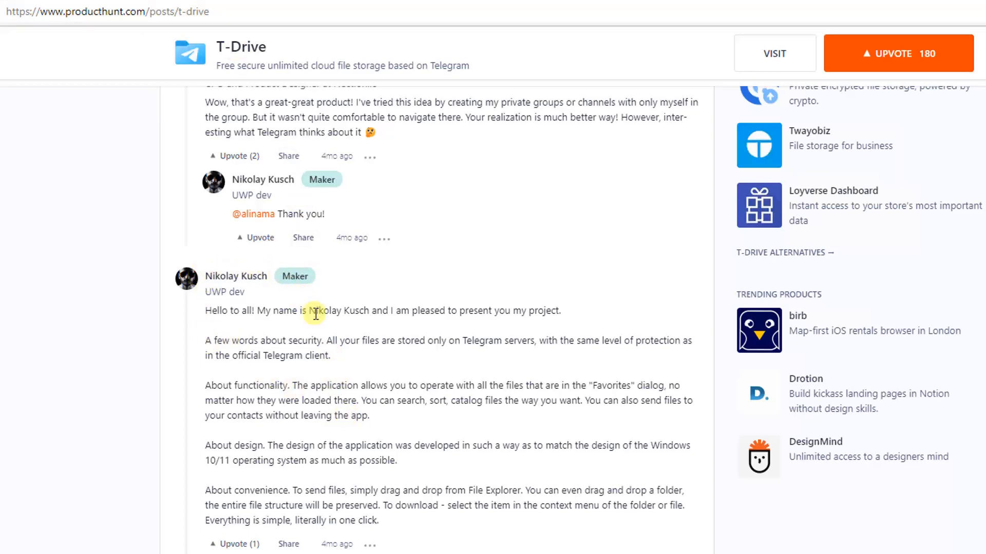
{"action": "mouse_move", "coordinate": [259, 397]}
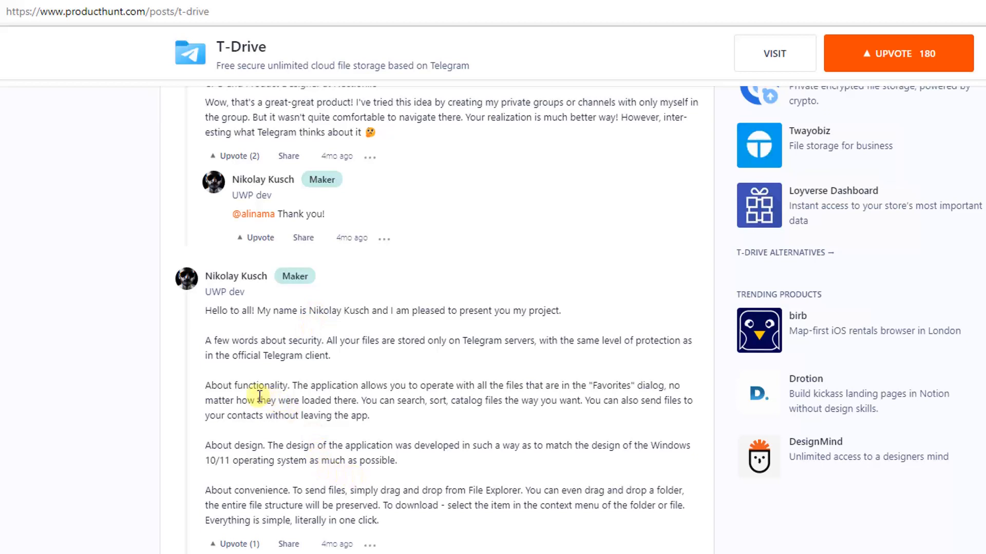
{"action": "mouse_move", "coordinate": [209, 353]}
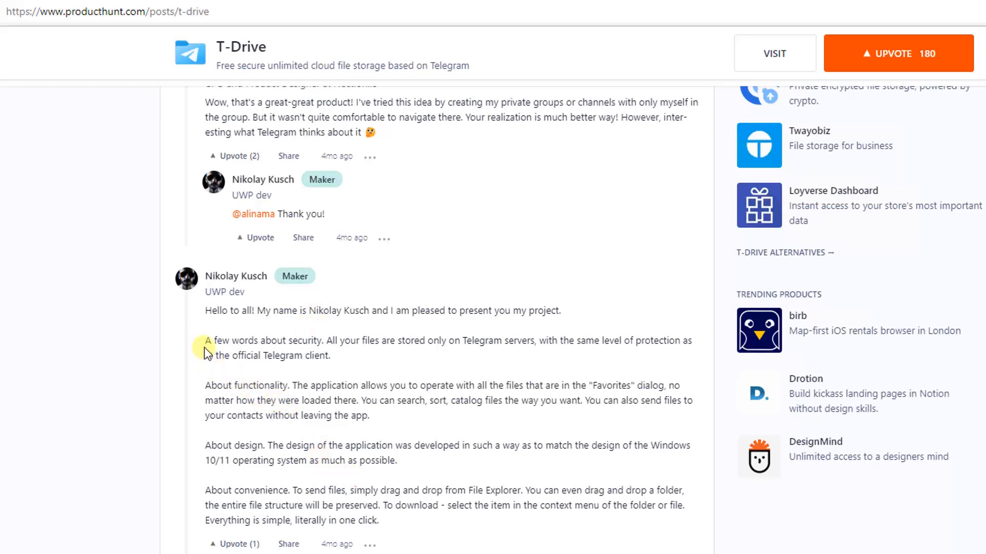
{"action": "mouse_move", "coordinate": [316, 379]}
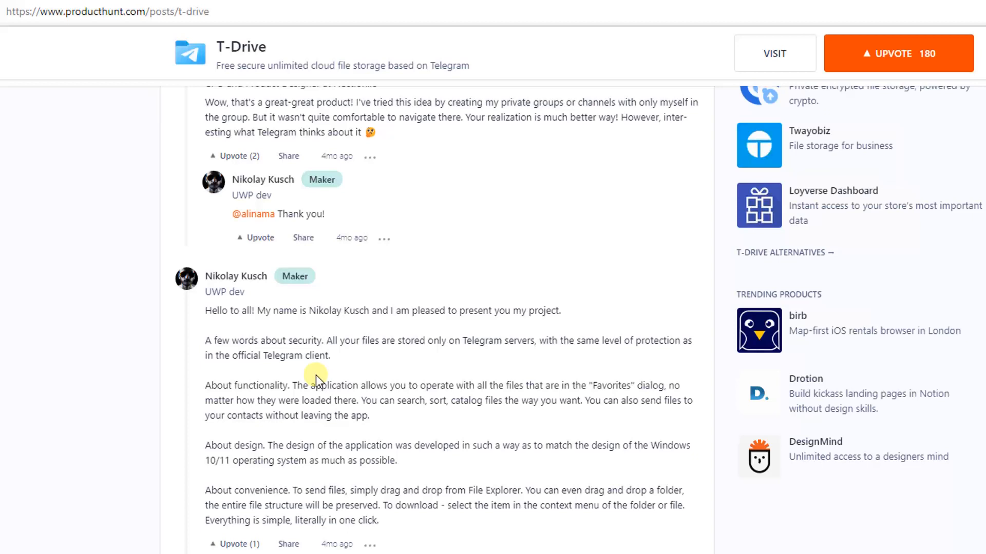
{"action": "mouse_move", "coordinate": [276, 459]}
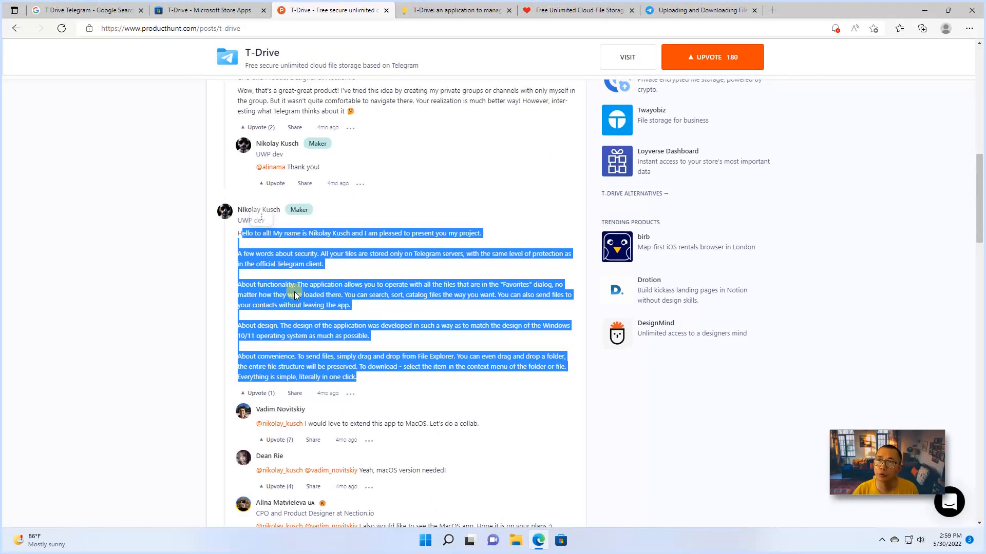
Return to the Microsoft Store tab and scroll to the top of the T-Drive listing.
{"action": "left_click", "coordinate": [202, 10]}
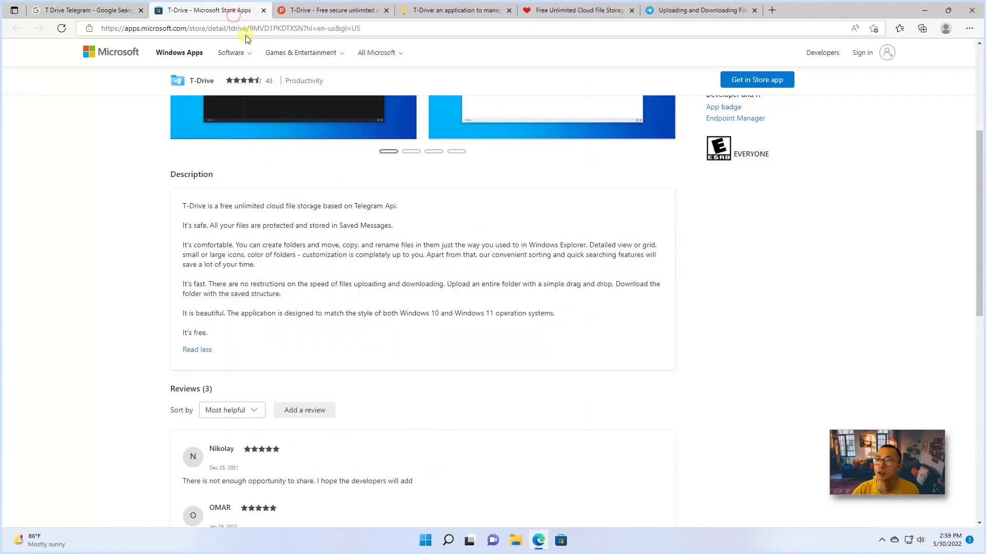
{"action": "scroll", "scroll_direction": "up", "scroll_amount": 3}
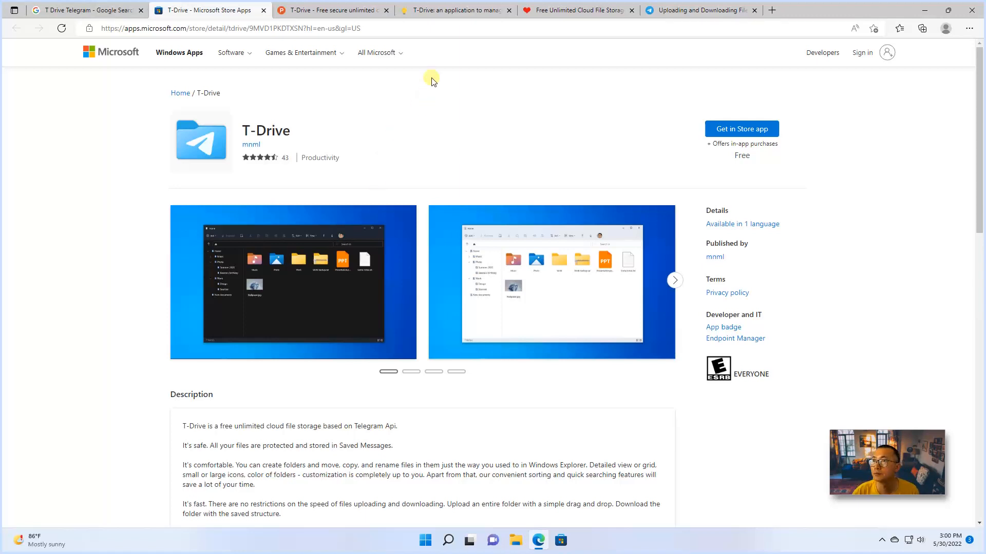
{"action": "mouse_move", "coordinate": [60, 234]}
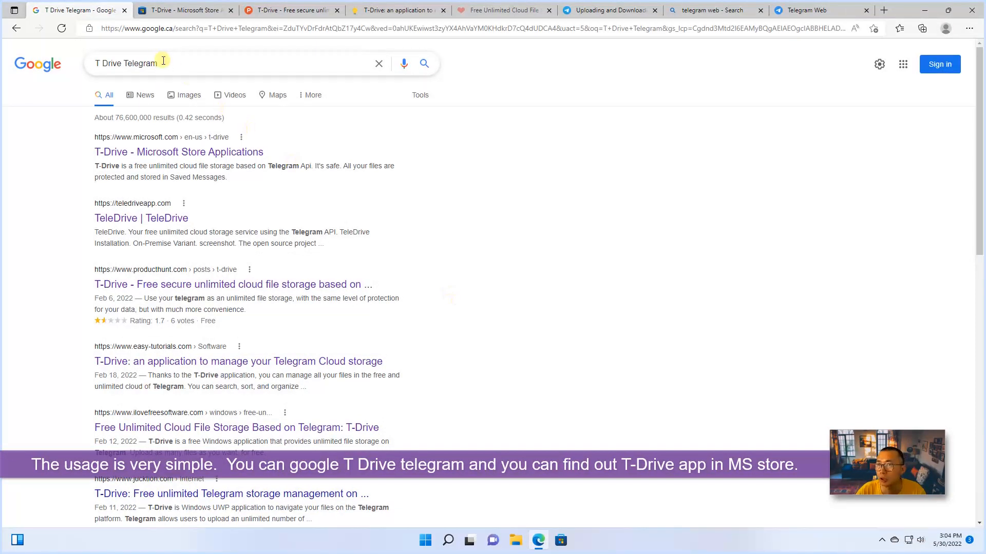
{"action": "mouse_move", "coordinate": [293, 155]}
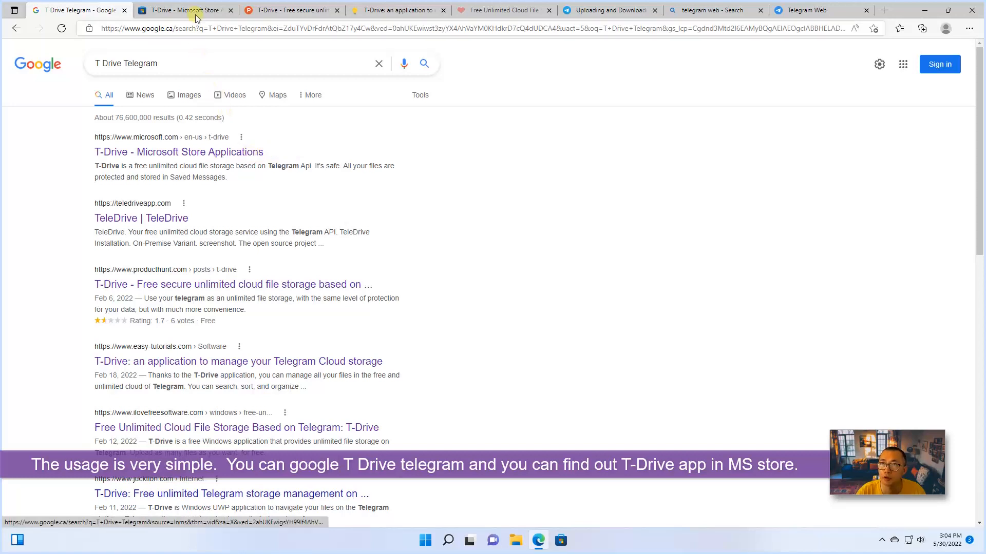
Switch from the 'T Drive Telegram' Google results to the Microsoft Store listing tab.
{"action": "left_click", "coordinate": [185, 11]}
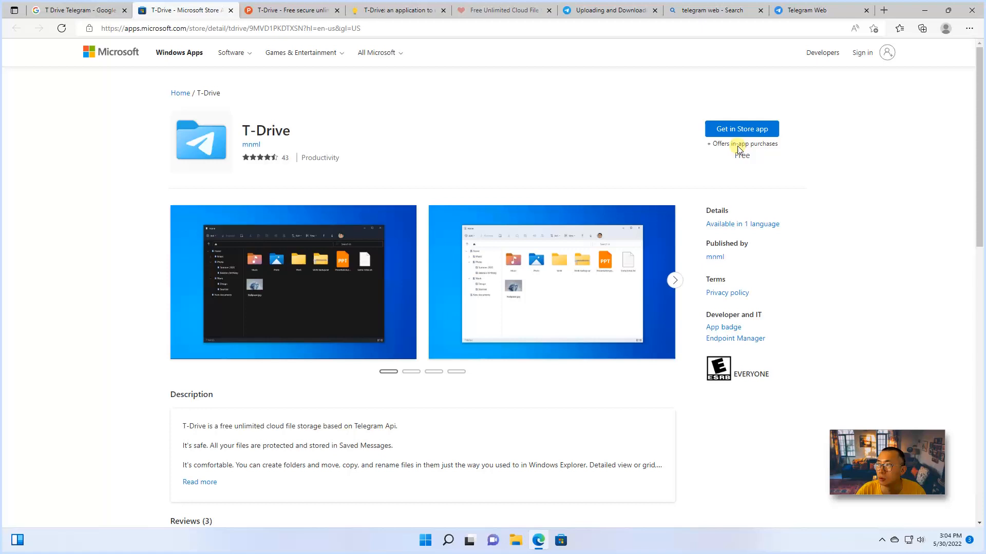
{"action": "mouse_move", "coordinate": [603, 142]}
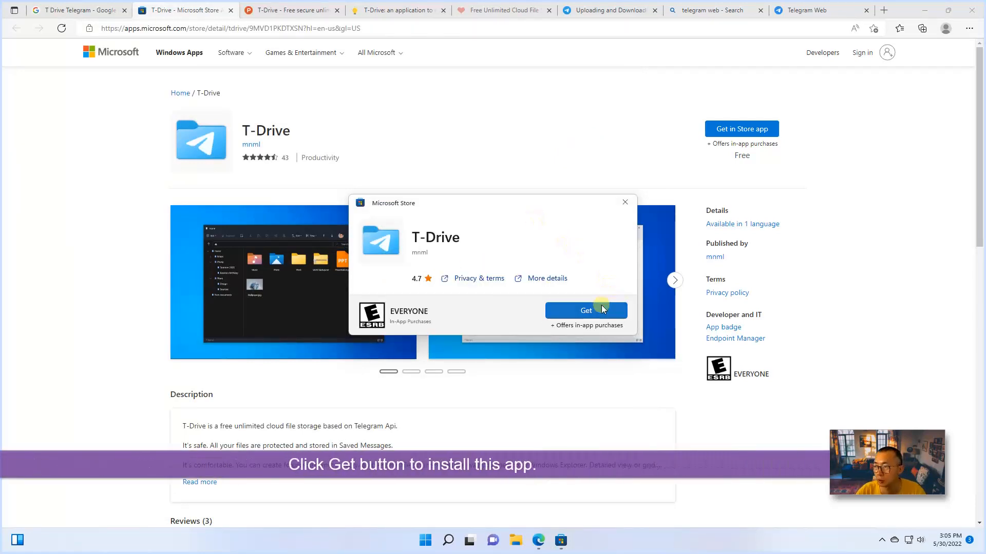
Start the T-Drive download from the Microsoft Store Get prompt.
{"action": "left_click", "coordinate": [586, 311]}
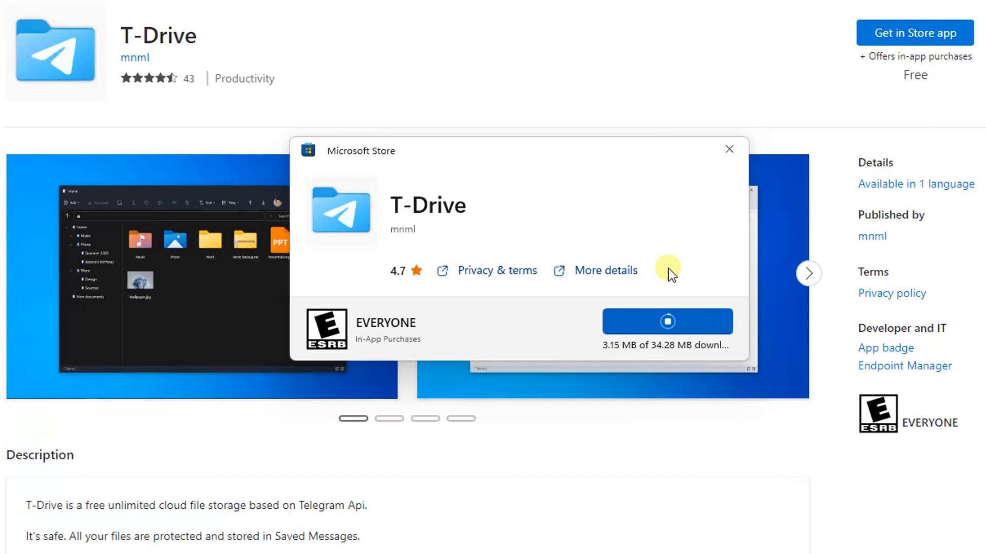
{"action": "mouse_move", "coordinate": [705, 368]}
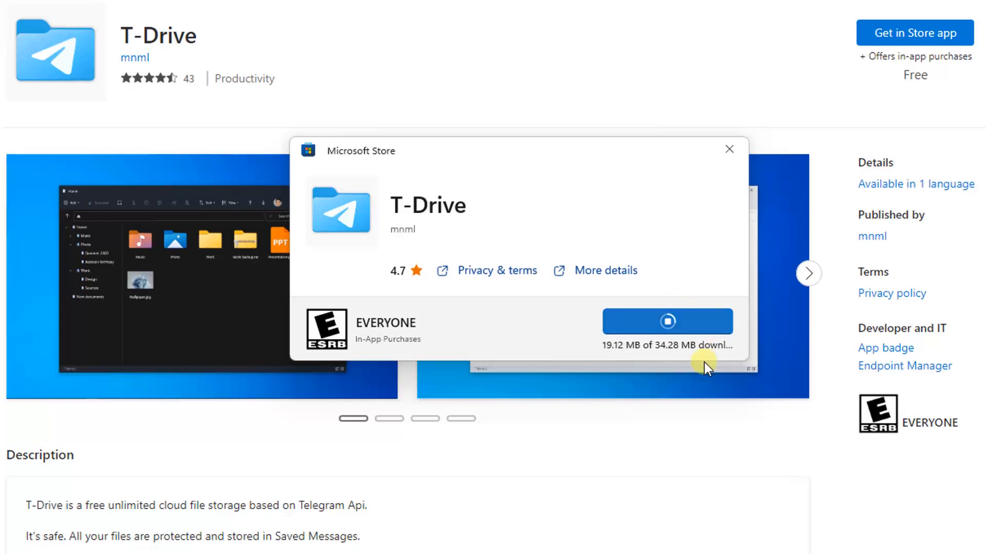
{"action": "mouse_move", "coordinate": [682, 245]}
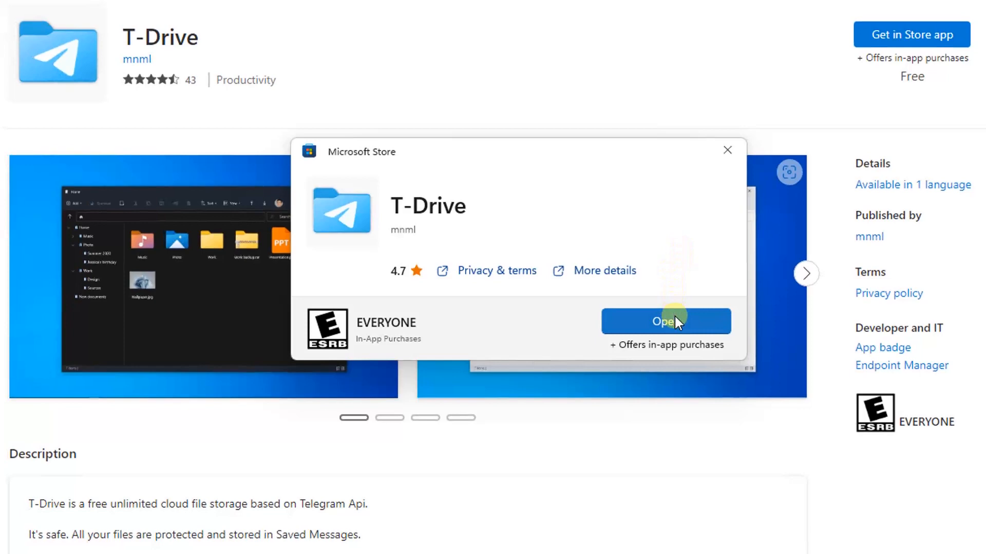
Open the installed T-Drive app from the Microsoft Store popup.
{"action": "left_click", "coordinate": [666, 322]}
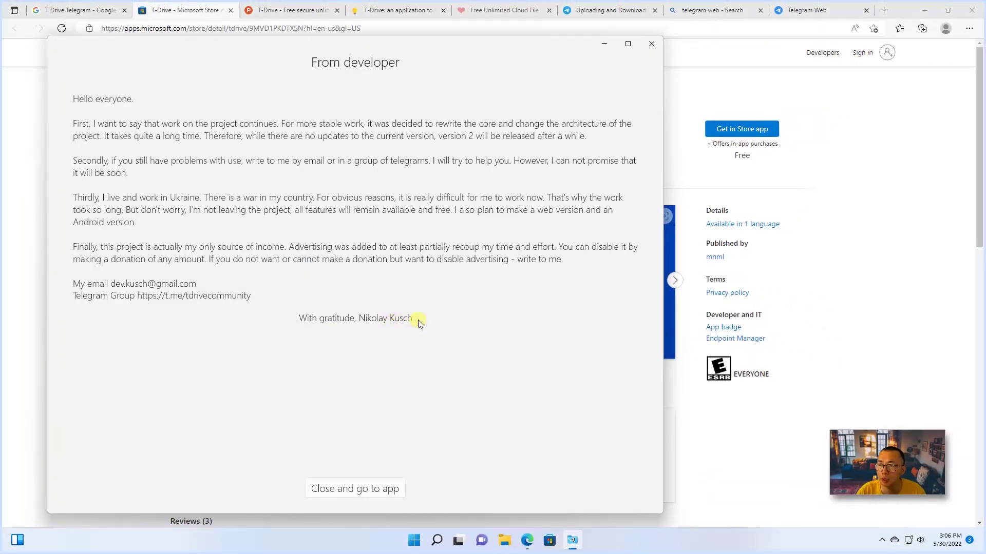
{"action": "mouse_move", "coordinate": [107, 109]}
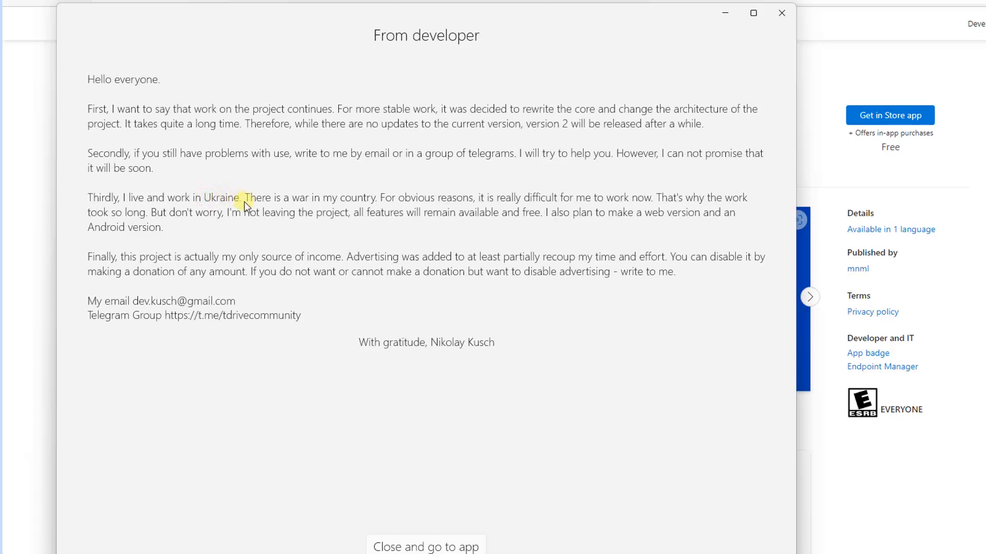
{"action": "mouse_move", "coordinate": [304, 319]}
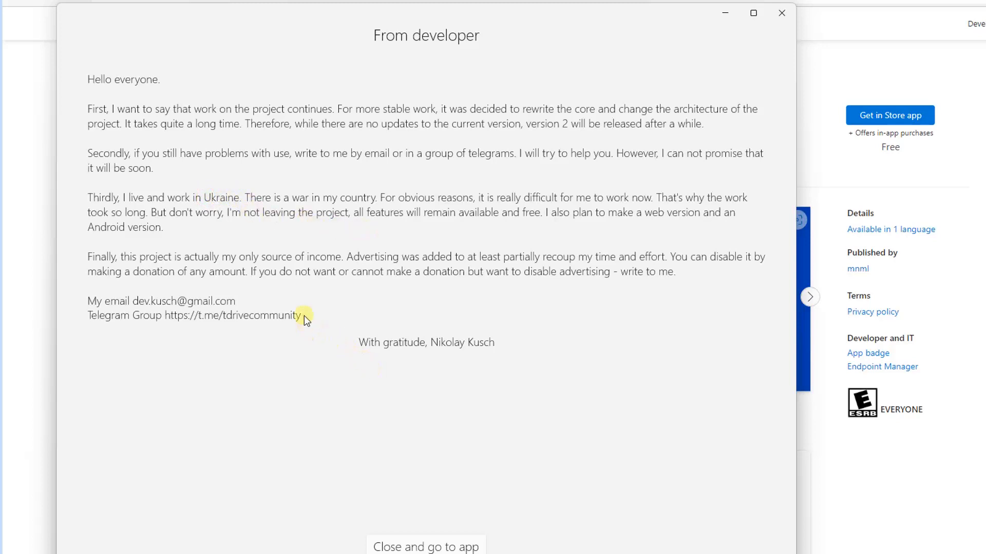
{"action": "mouse_move", "coordinate": [179, 317]}
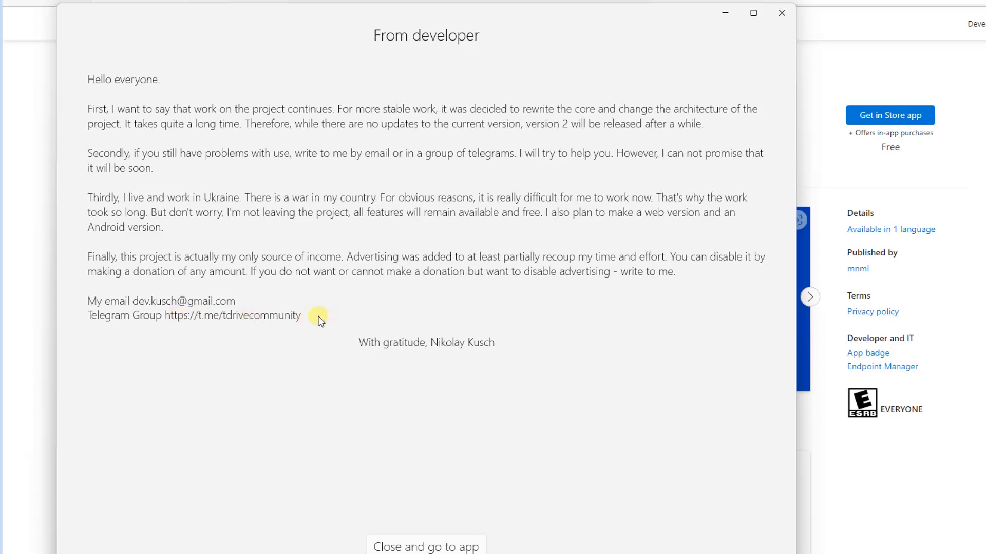
{"action": "mouse_move", "coordinate": [434, 494]}
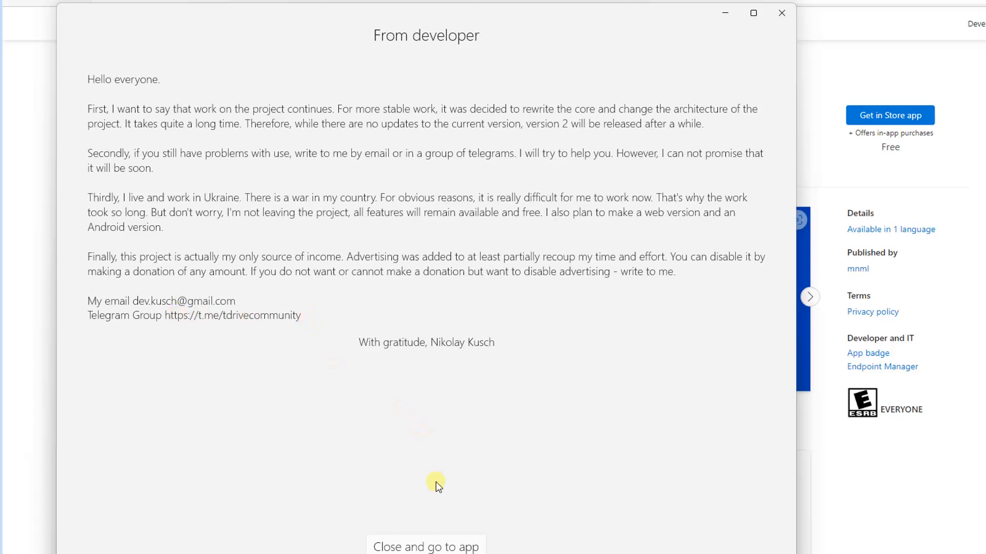
Close the From developer letter and go to the app's main folder window.
{"action": "left_click", "coordinate": [425, 553]}
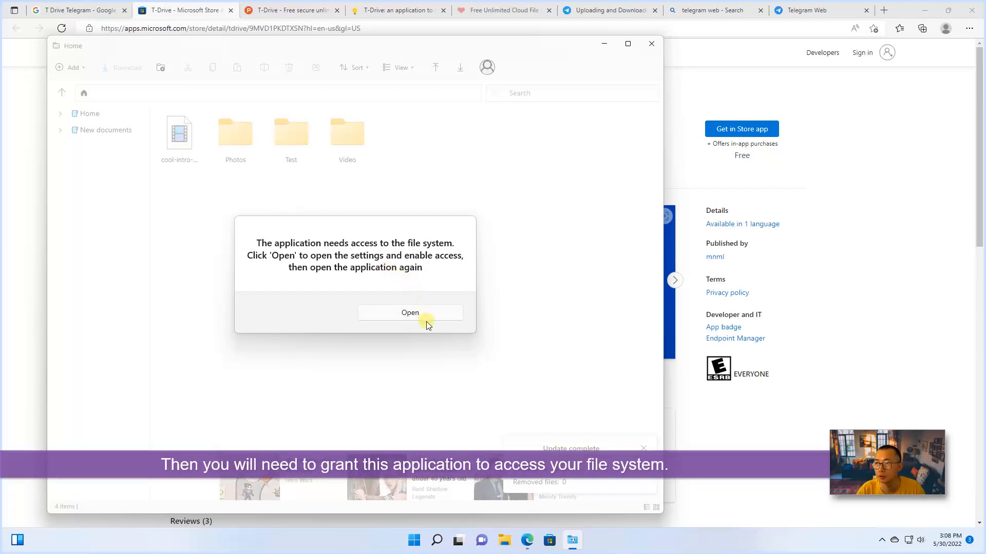
Turn T-Drive's File system permission On in Settings, then close Settings.
{"action": "left_click", "coordinate": [410, 313]}
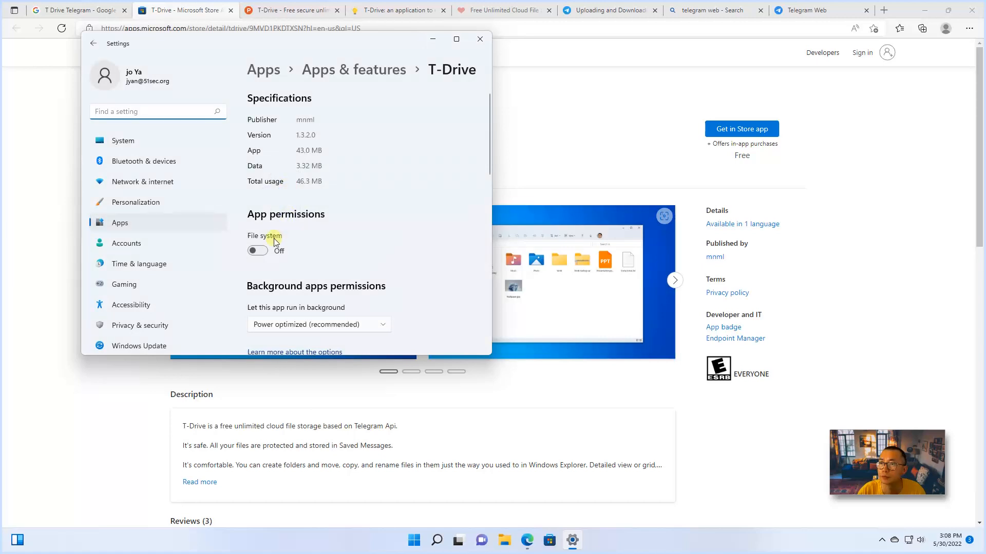
{"action": "left_click", "coordinate": [257, 251]}
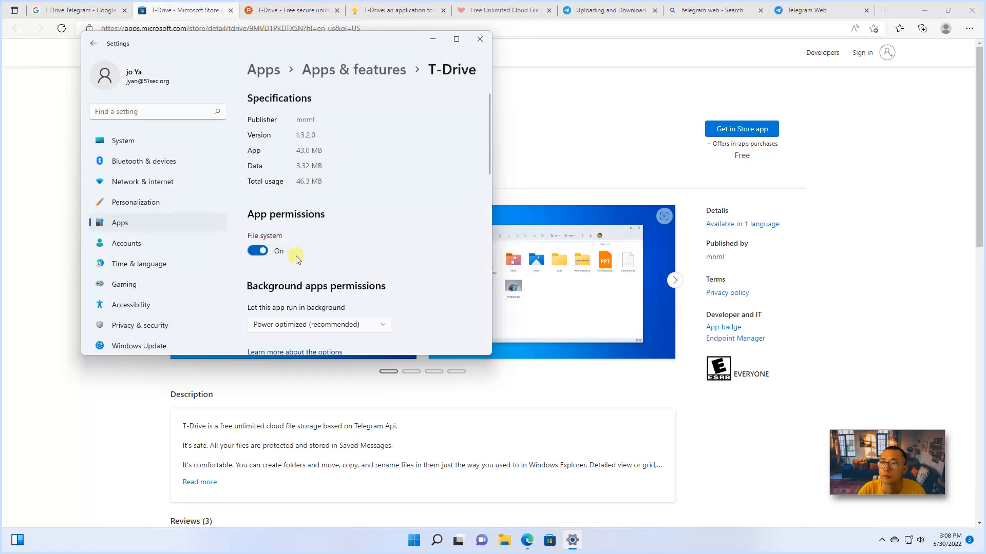
{"action": "mouse_move", "coordinate": [414, 145]}
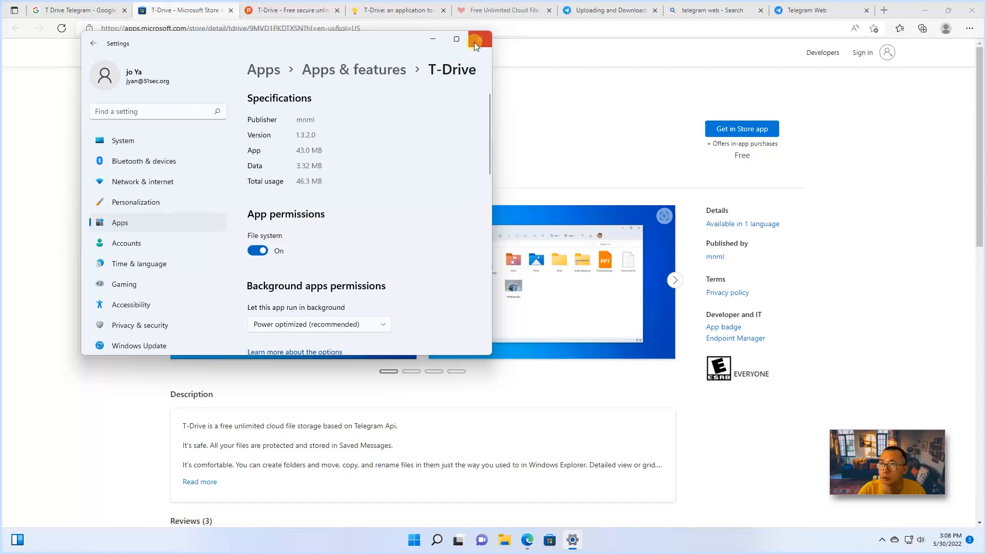
{"action": "left_click", "coordinate": [473, 39]}
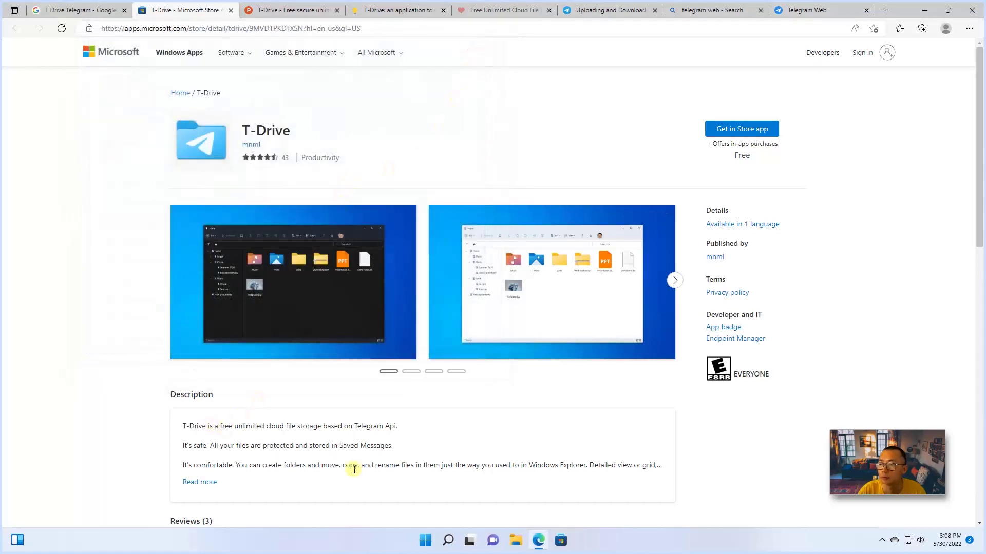
{"action": "mouse_move", "coordinate": [376, 478]}
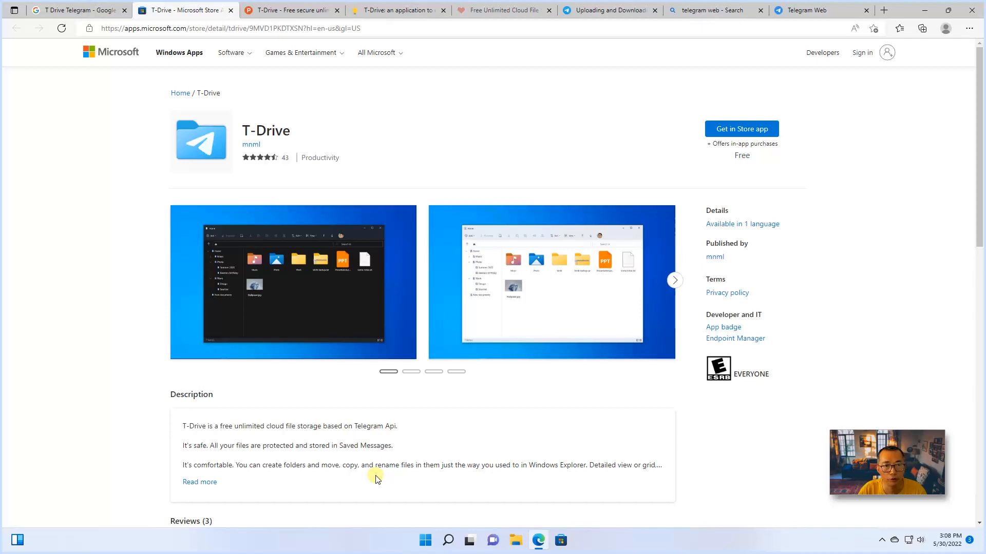
{"action": "mouse_move", "coordinate": [424, 540]}
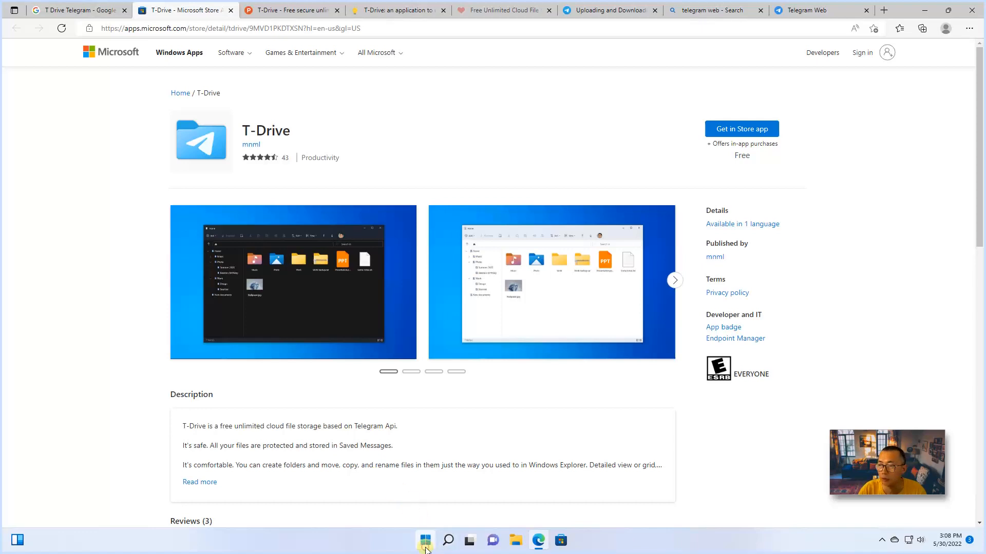
Launch T-Drive from Start, dismiss the Update complete notice and begin the tour.
{"action": "left_click", "coordinate": [425, 540]}
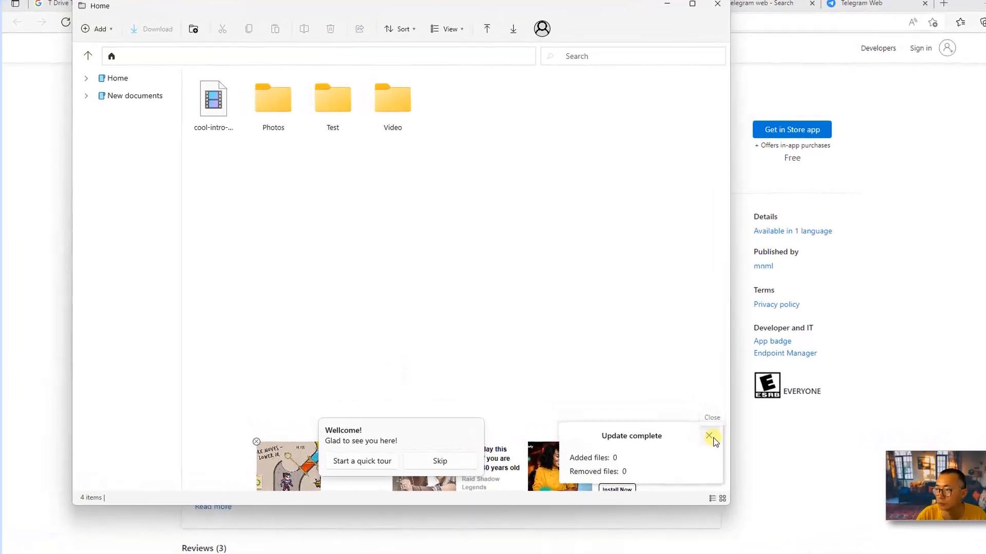
{"action": "left_click", "coordinate": [710, 435]}
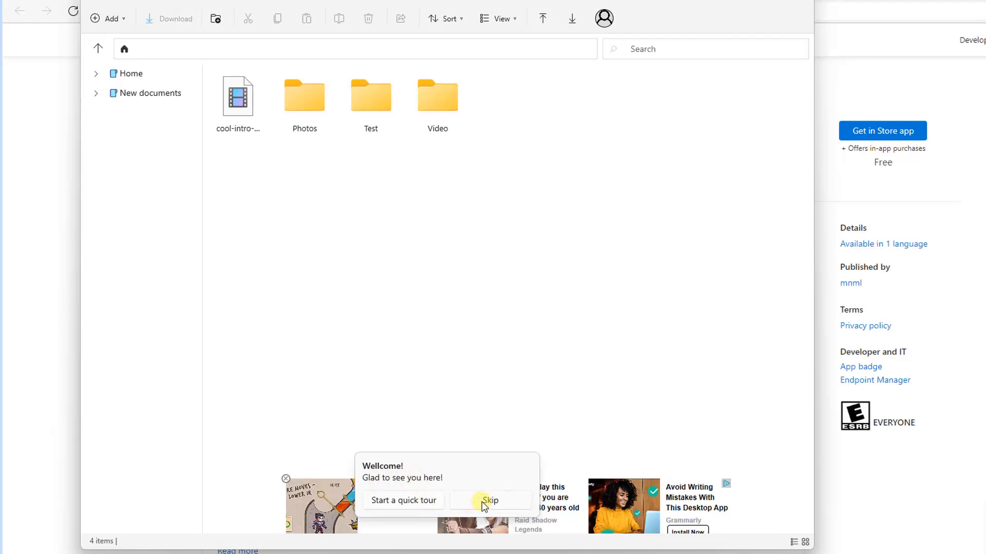
{"action": "left_click", "coordinate": [491, 500]}
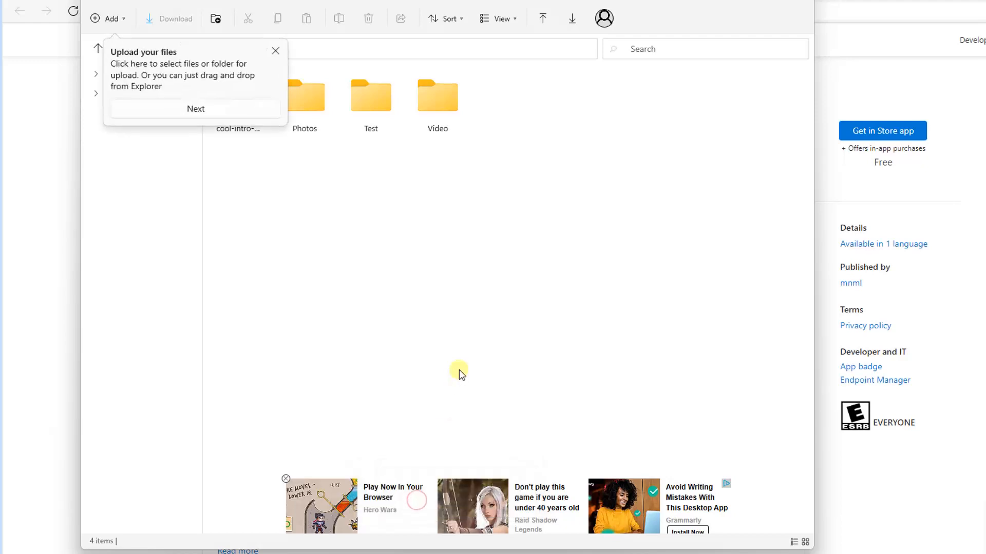
{"action": "mouse_move", "coordinate": [145, 60]}
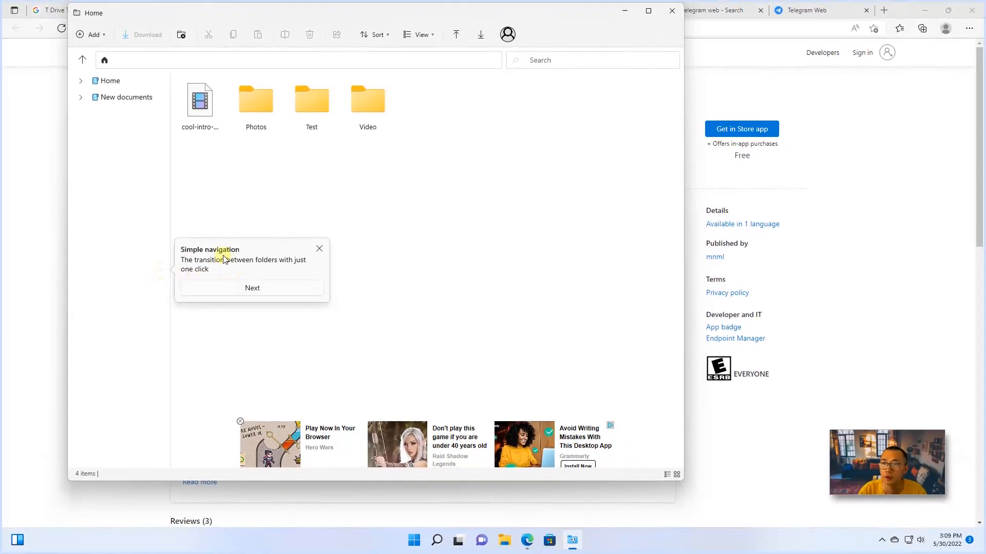
{"action": "mouse_move", "coordinate": [171, 322]}
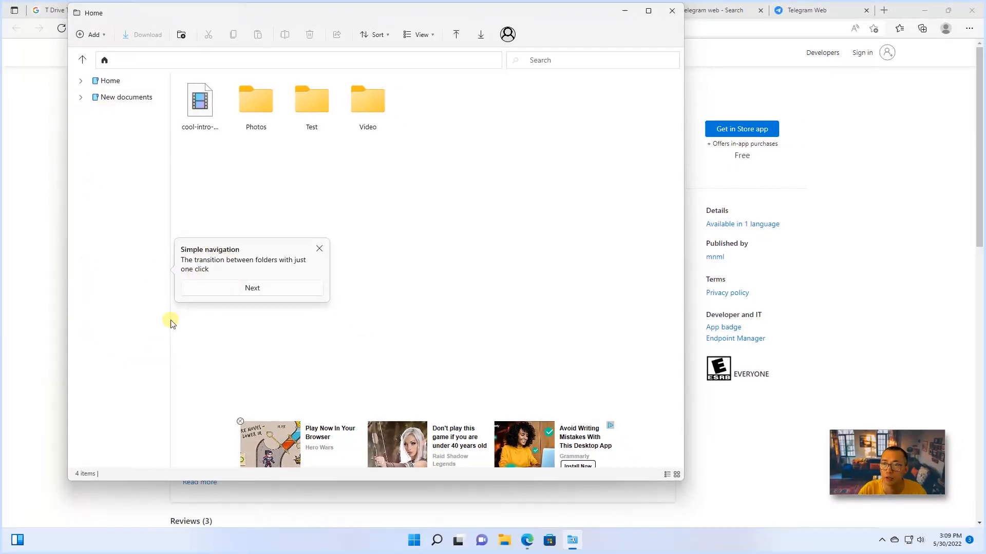
Step through the navigation, download, file controls and progress tips, then close the tour.
{"action": "left_click", "coordinate": [252, 288]}
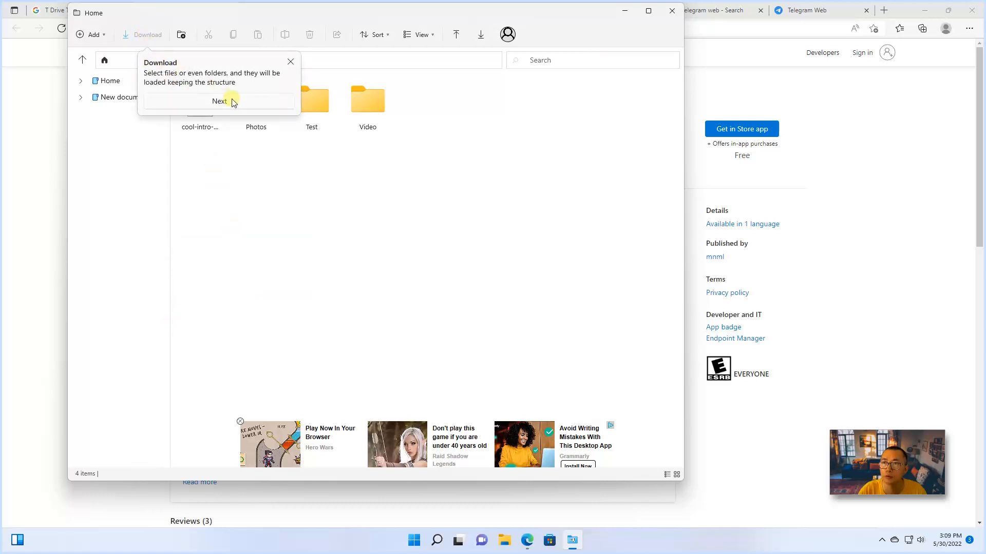
{"action": "left_click", "coordinate": [220, 101]}
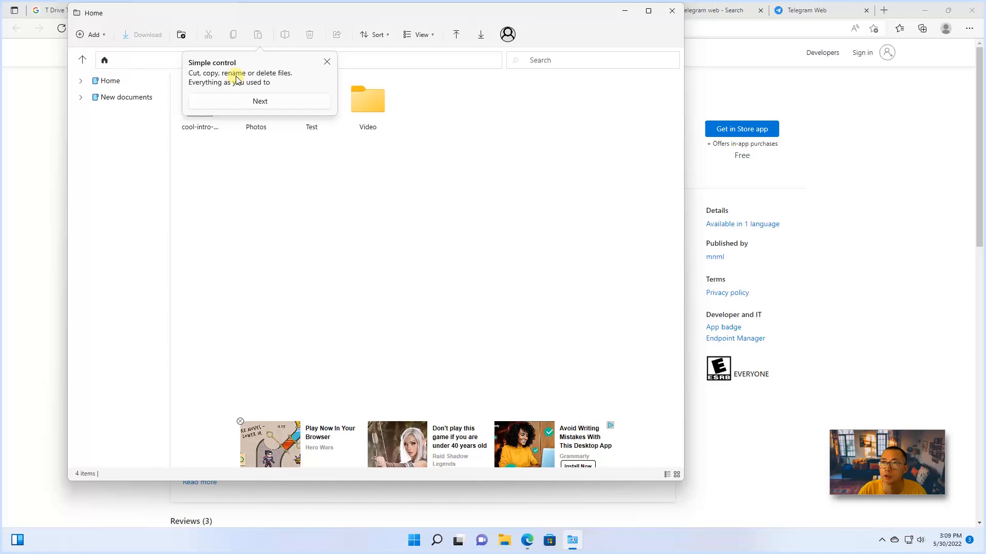
{"action": "left_click", "coordinate": [259, 101]}
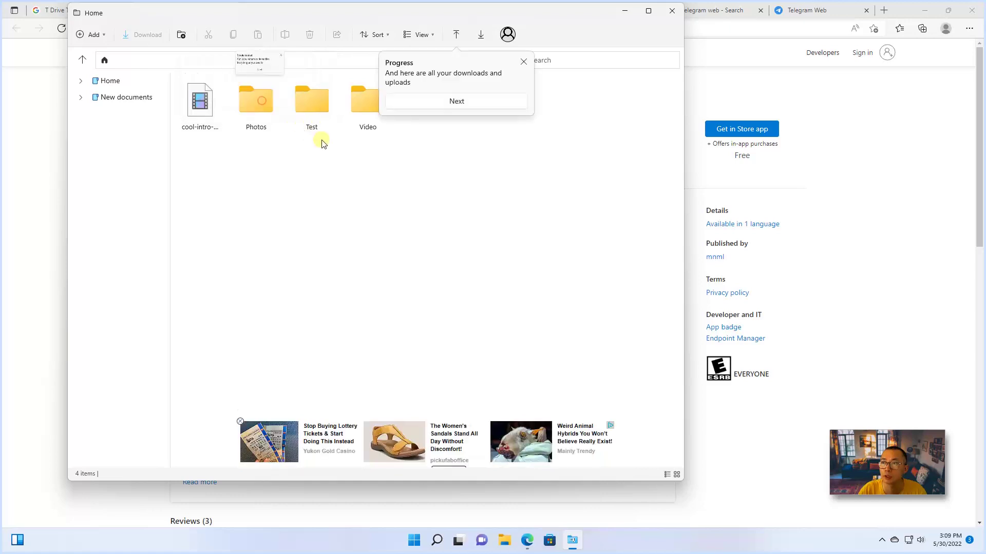
{"action": "left_click", "coordinate": [456, 101]}
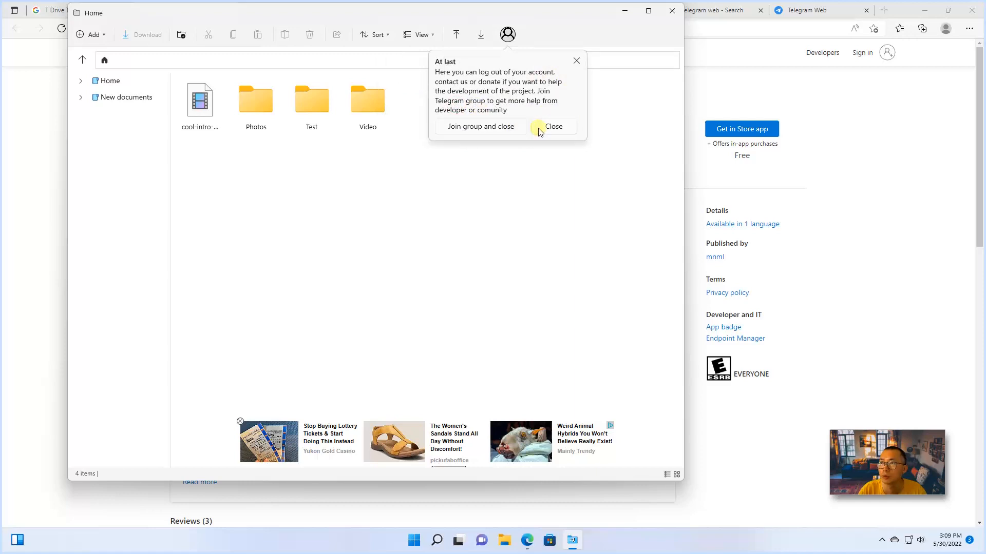
{"action": "left_click", "coordinate": [553, 126]}
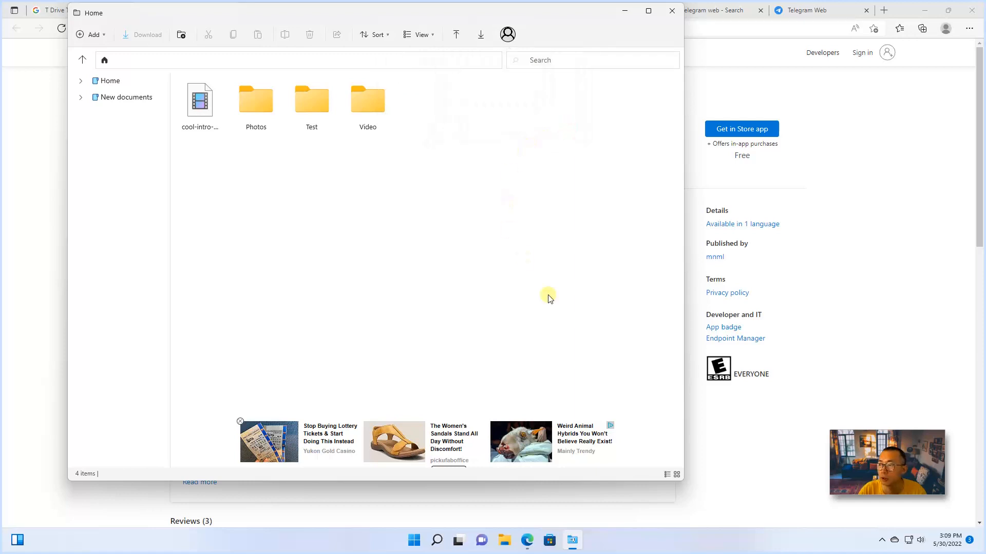
{"action": "mouse_move", "coordinate": [397, 403]}
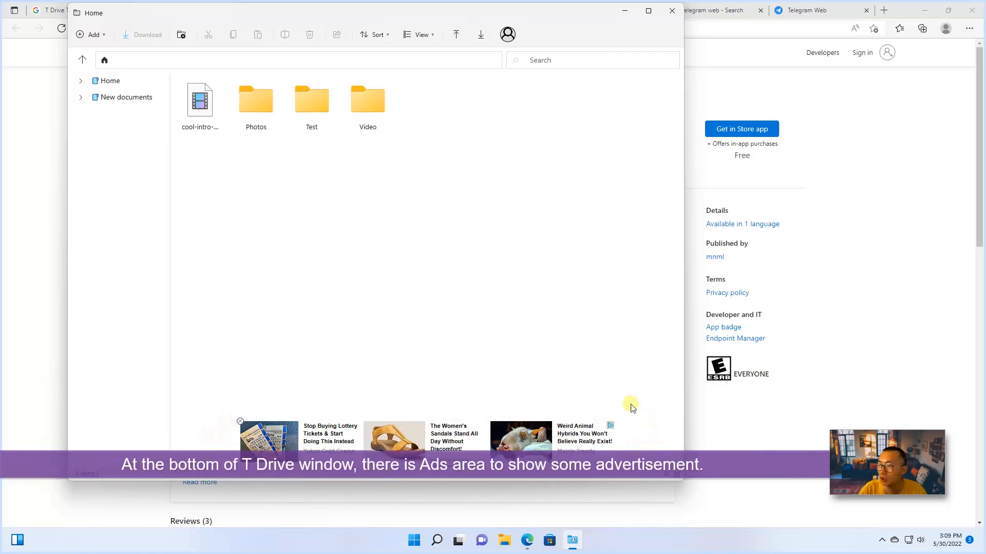
{"action": "mouse_move", "coordinate": [540, 399]}
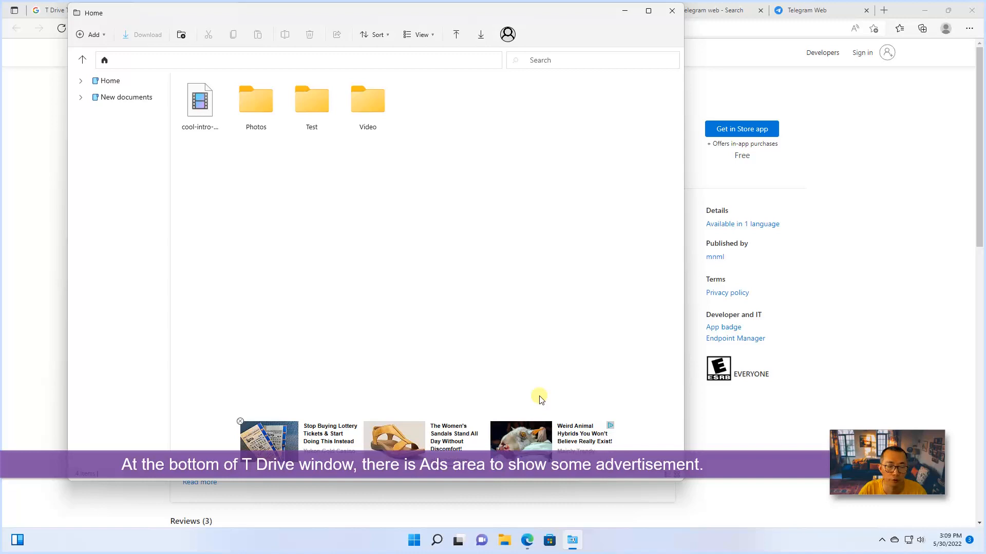
{"action": "mouse_move", "coordinate": [515, 373]}
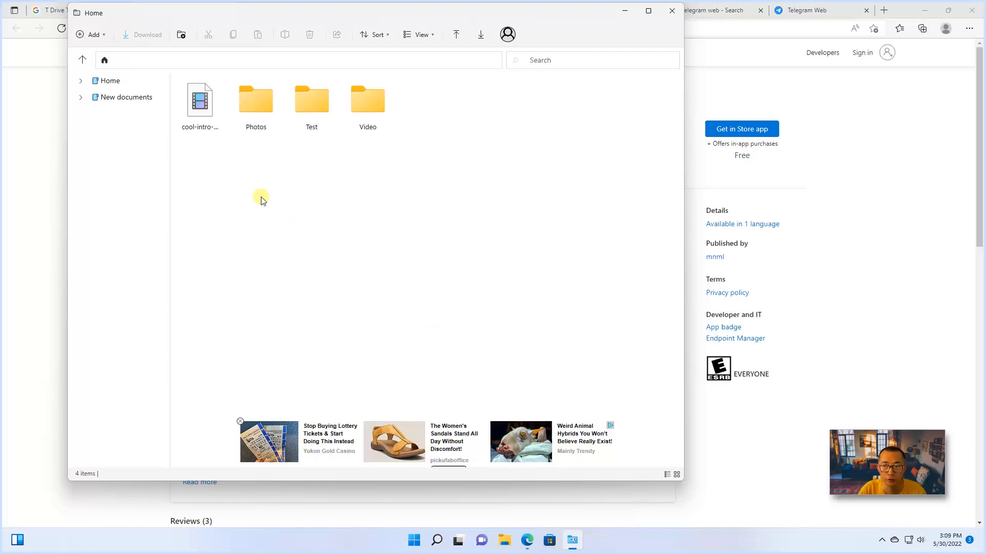
{"action": "mouse_move", "coordinate": [226, 202]}
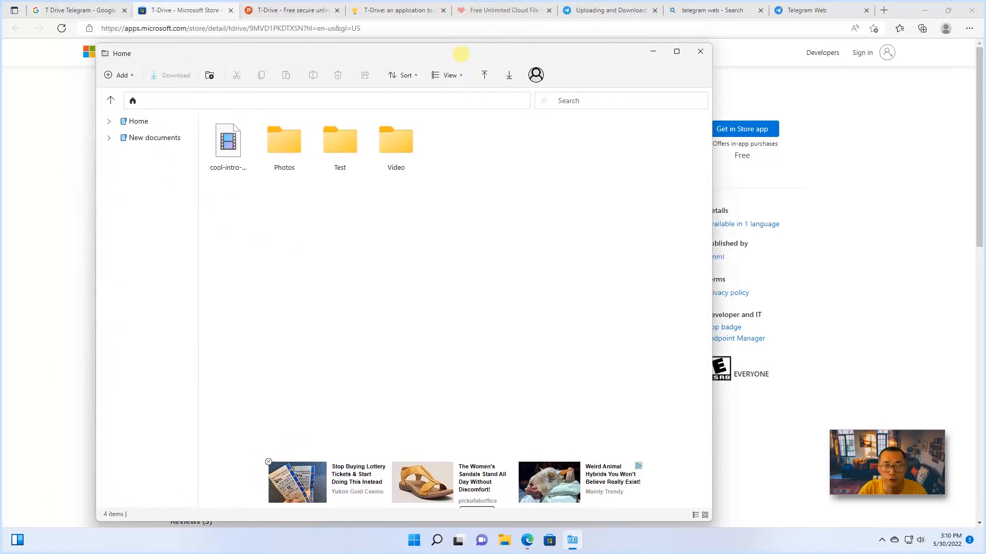
Open the Photos folder in T-Drive and bring up File Explorer beside it.
{"action": "double_click", "coordinate": [284, 140]}
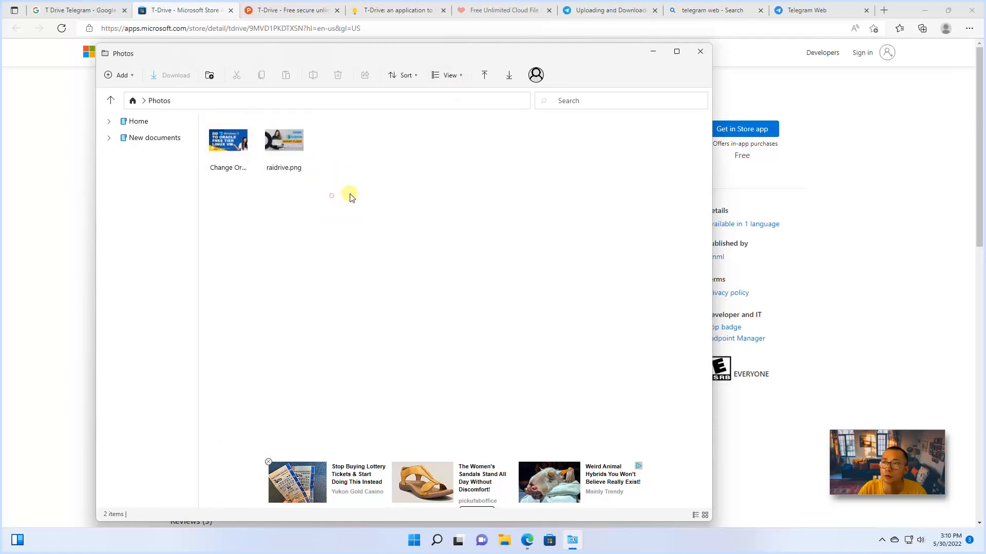
{"action": "left_click", "coordinate": [283, 144]}
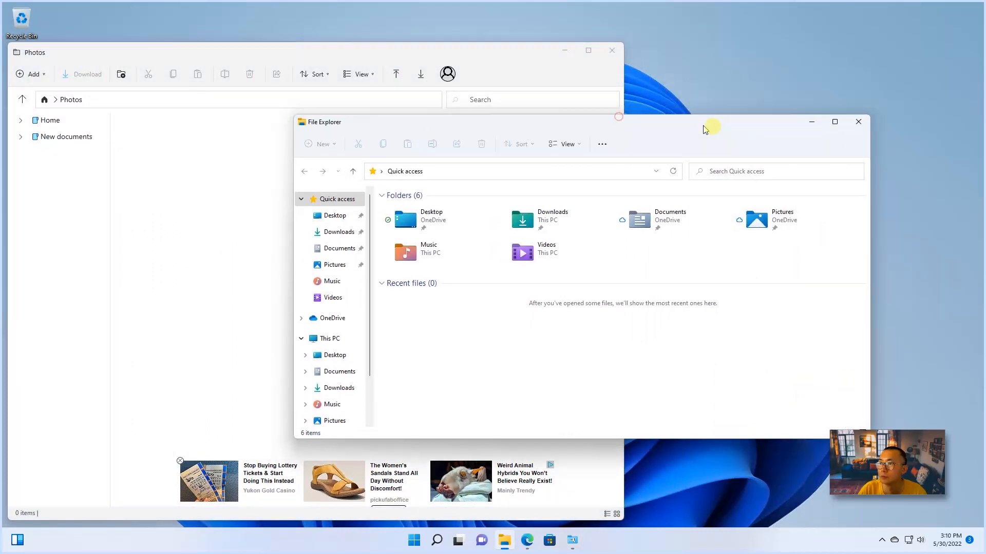
Upload six Pictures items, including Cyber Security Background, into T-Drive Photos, then switch to Edge.
{"action": "left_click", "coordinate": [335, 265]}
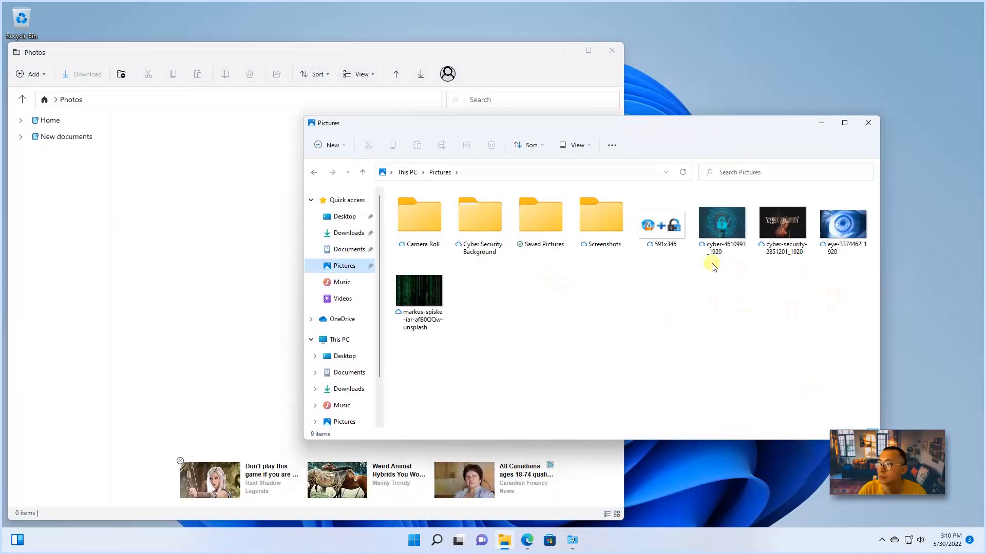
{"action": "left_click", "coordinate": [479, 215]}
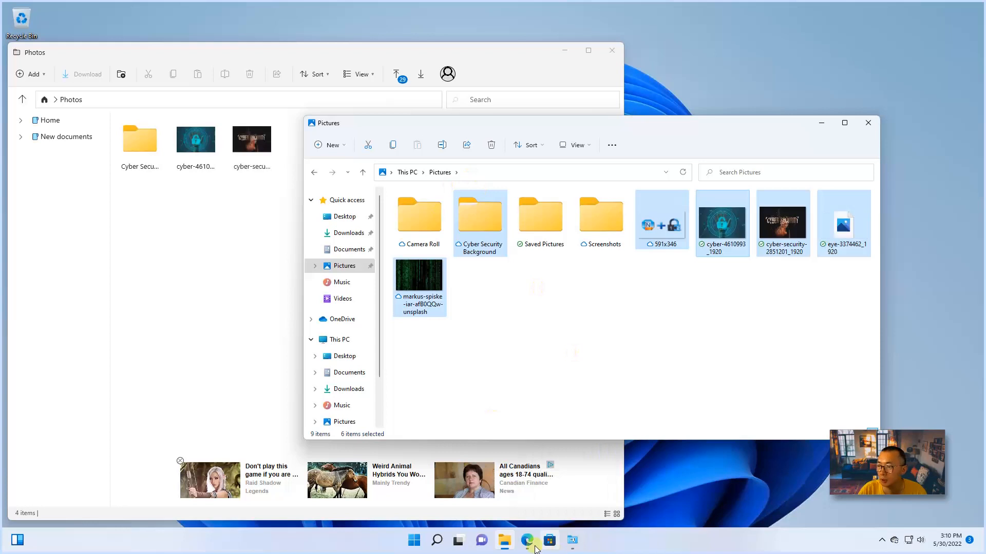
{"action": "left_click", "coordinate": [526, 540]}
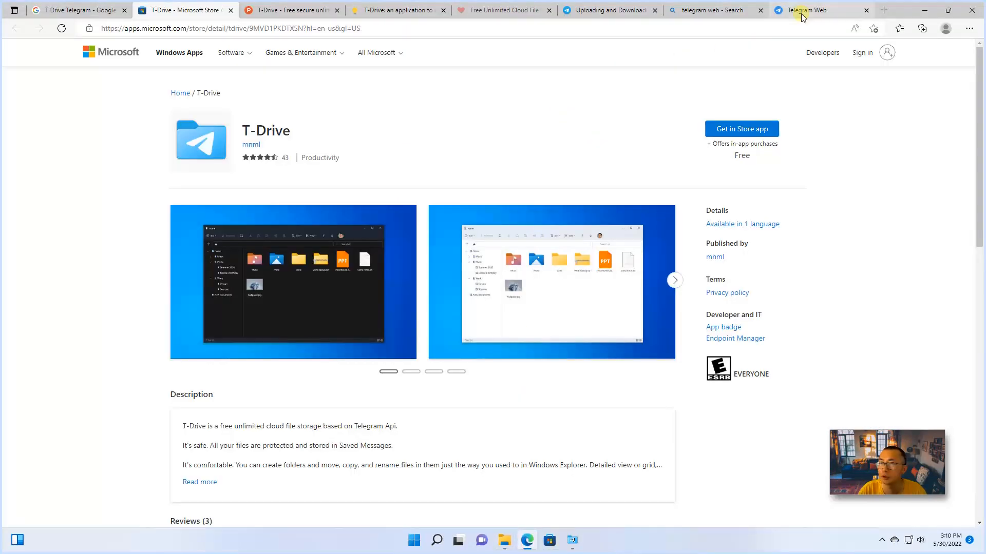
Switch to Telegram Web to see cyber-4610993_1920.jpg listed under Today in Saved Messages.
{"action": "left_click", "coordinate": [804, 11]}
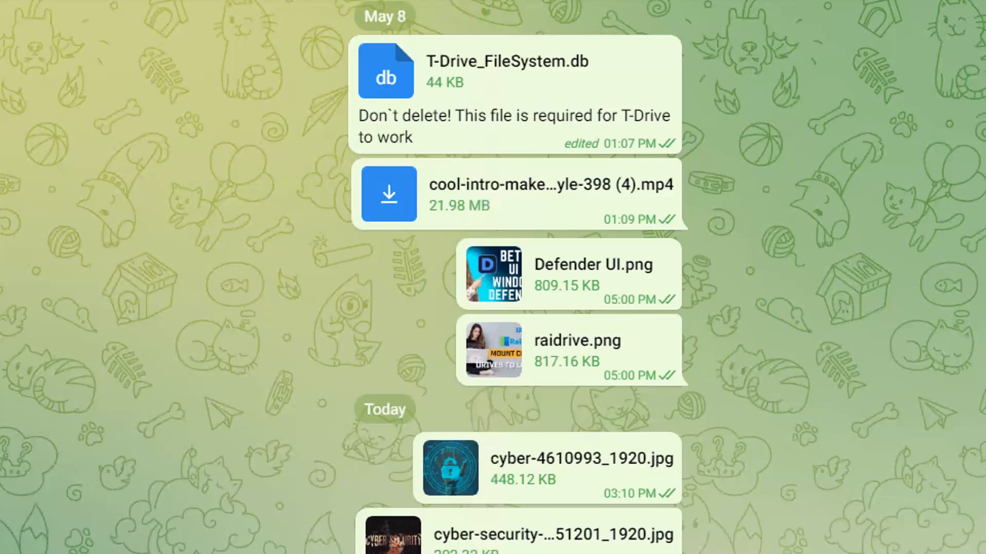
Scroll to today's uploaded cyber-security photos and preview two of them full size.
{"action": "scroll", "scroll_direction": "down", "scroll_amount": 3}
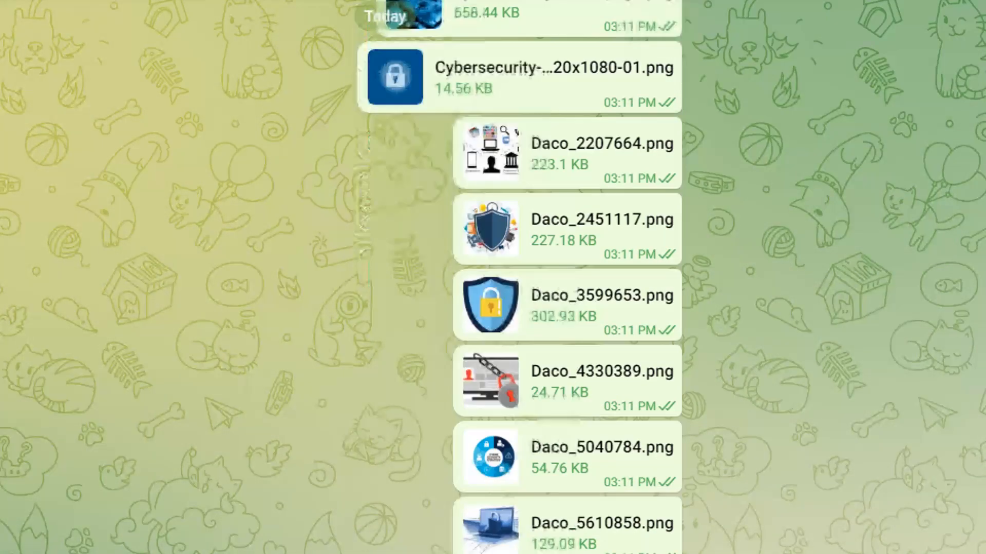
{"action": "scroll", "scroll_direction": "down", "scroll_amount": 3}
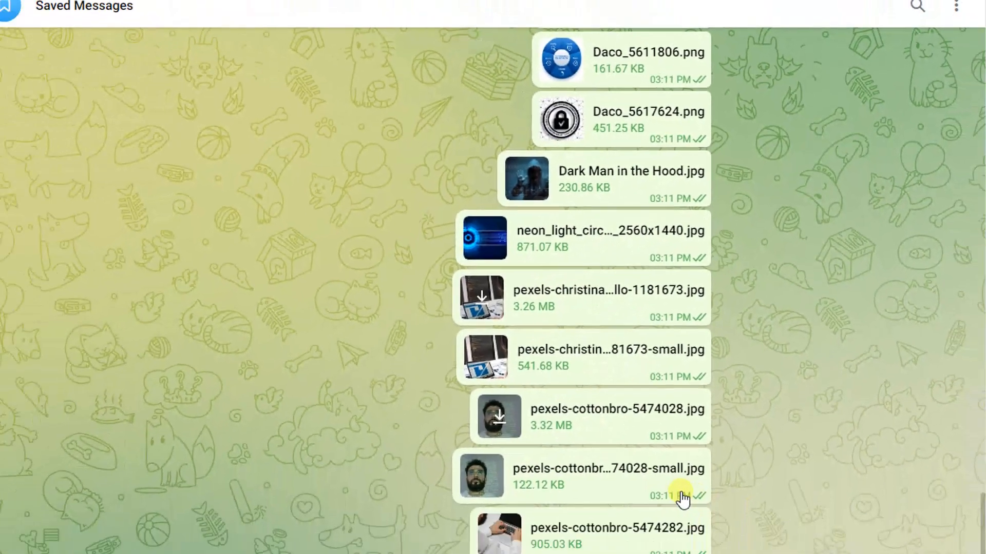
{"action": "left_click", "coordinate": [494, 474]}
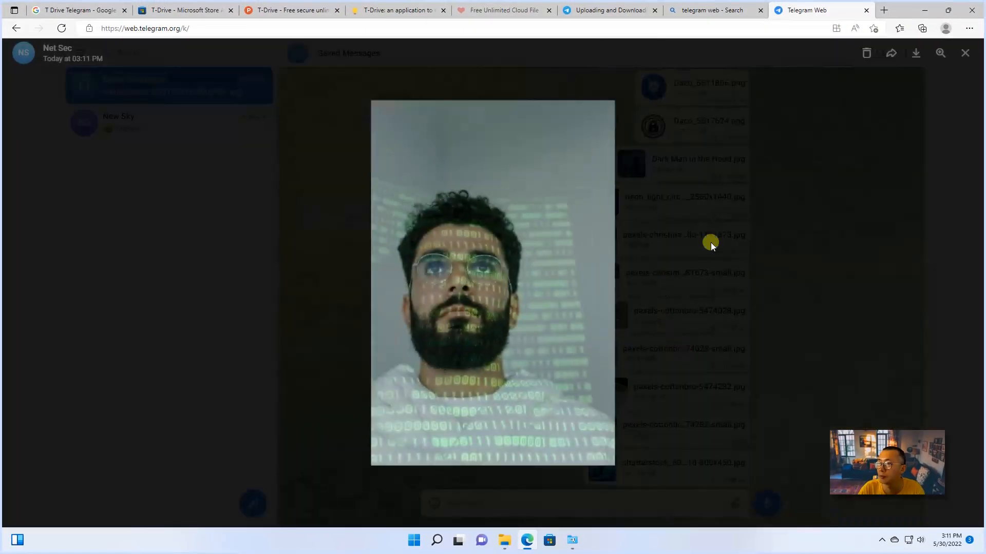
{"action": "left_click", "coordinate": [979, 53]}
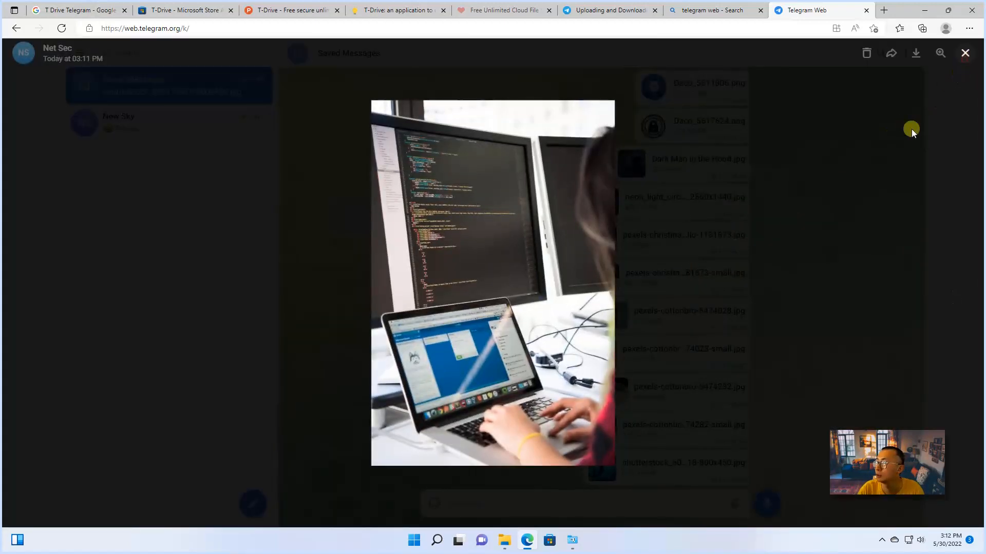
{"action": "left_click", "coordinate": [964, 53]}
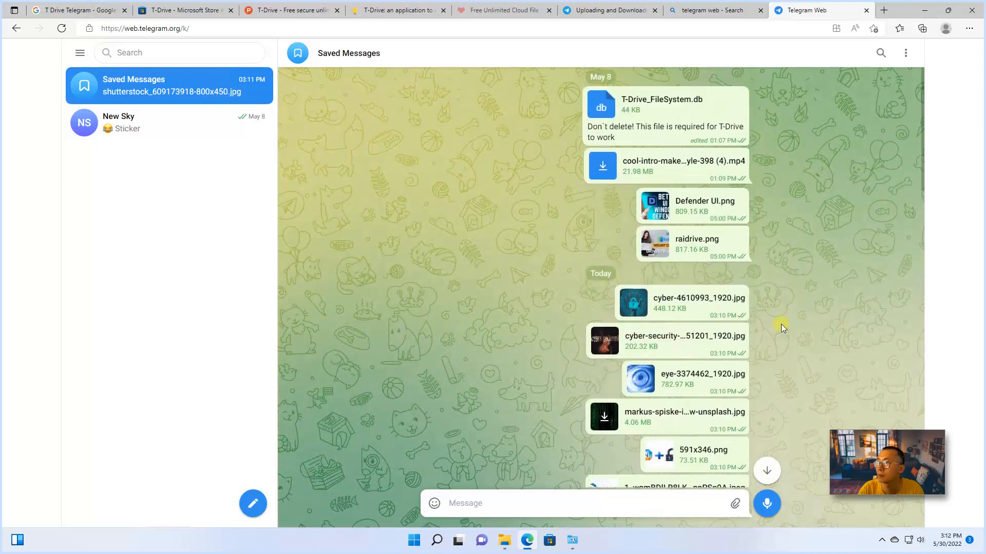
{"action": "mouse_move", "coordinate": [407, 163]}
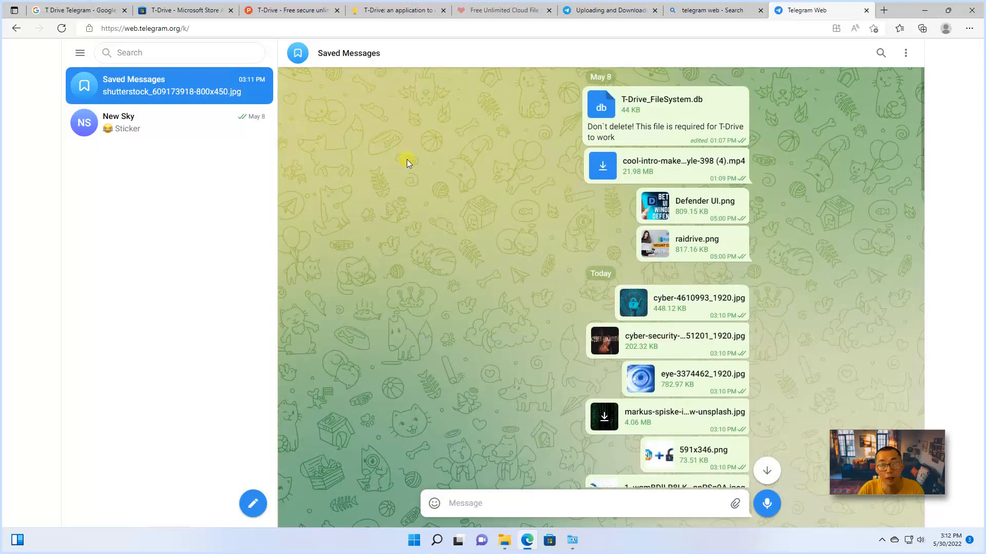
{"action": "mouse_move", "coordinate": [226, 20]}
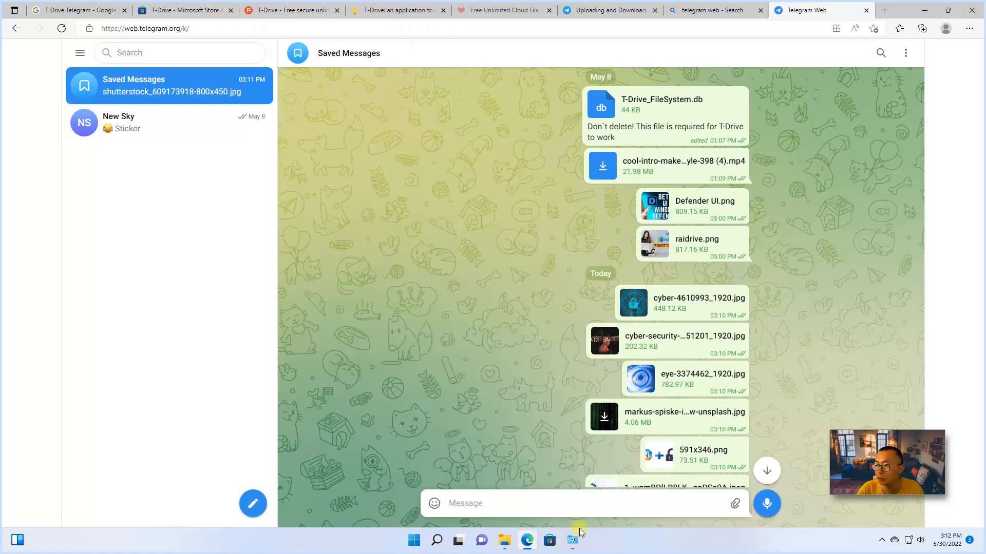
Shift-select all six items in T-Drive's Photos folder, delete them, and return to Telegram.
{"action": "left_click", "coordinate": [572, 540]}
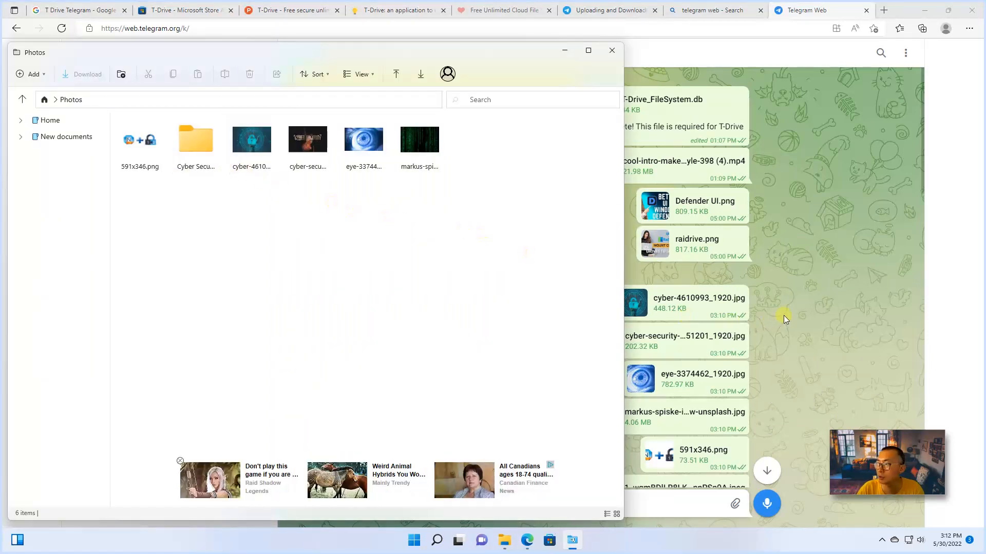
{"action": "left_click", "coordinate": [308, 139]}
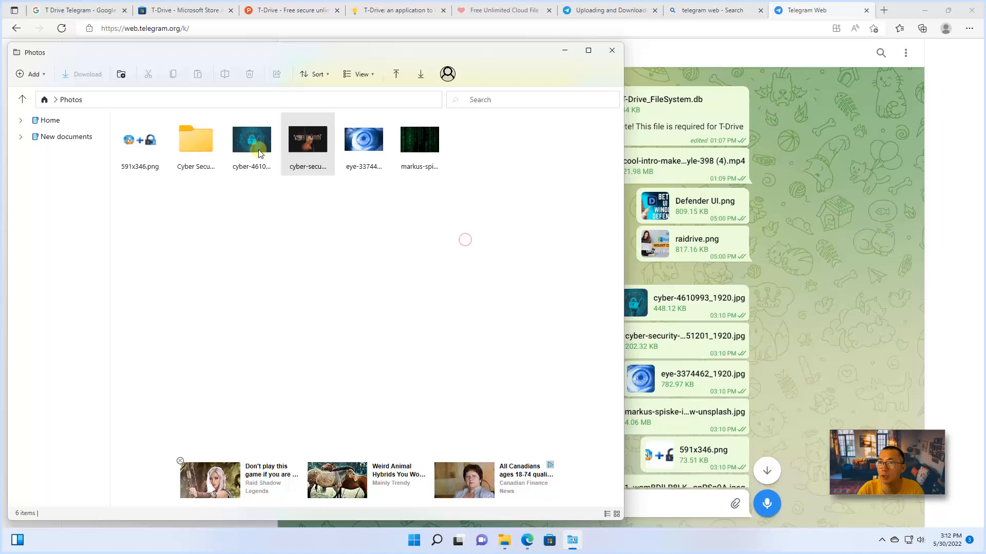
{"action": "left_click", "coordinate": [140, 140]}
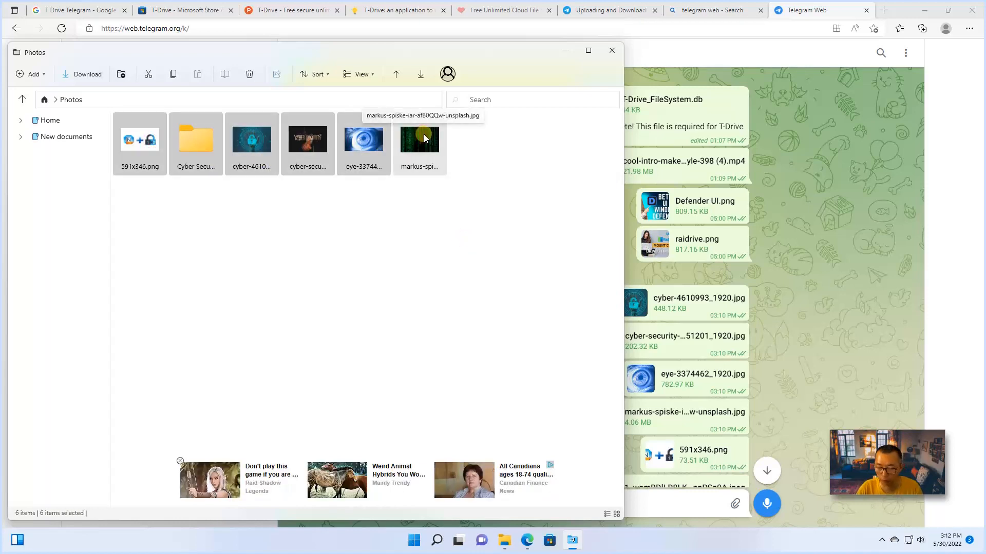
{"action": "left_click", "coordinate": [249, 74]}
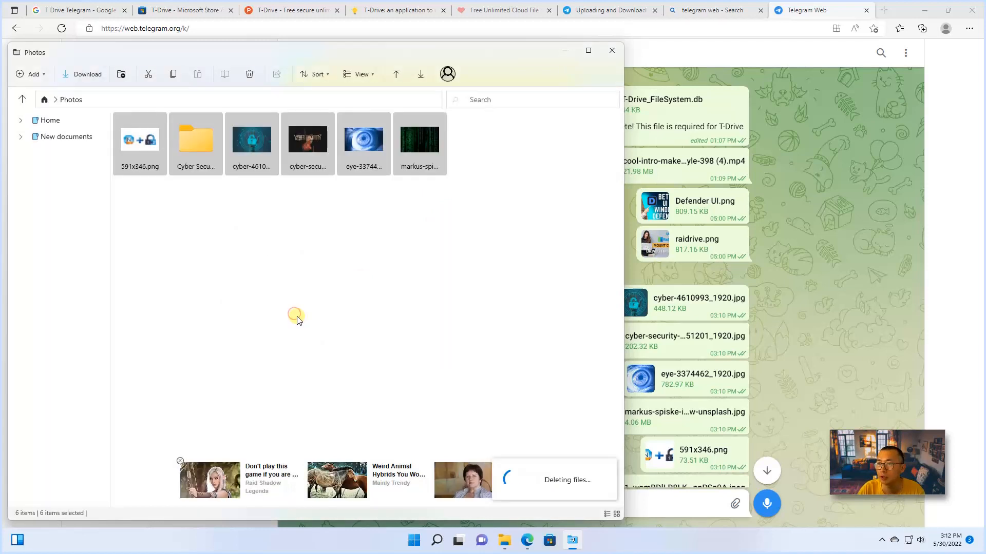
{"action": "left_click", "coordinate": [612, 50]}
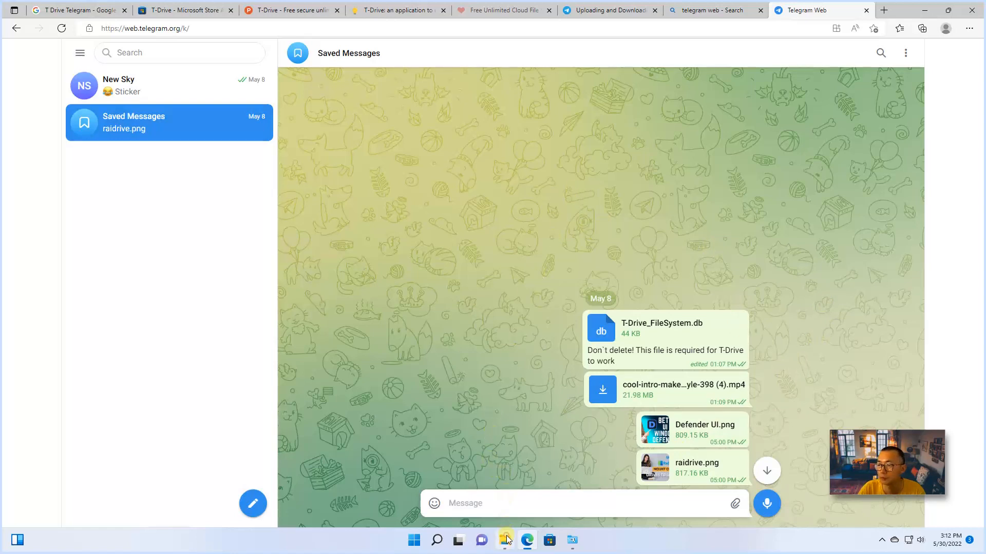
{"action": "left_click", "coordinate": [504, 540]}
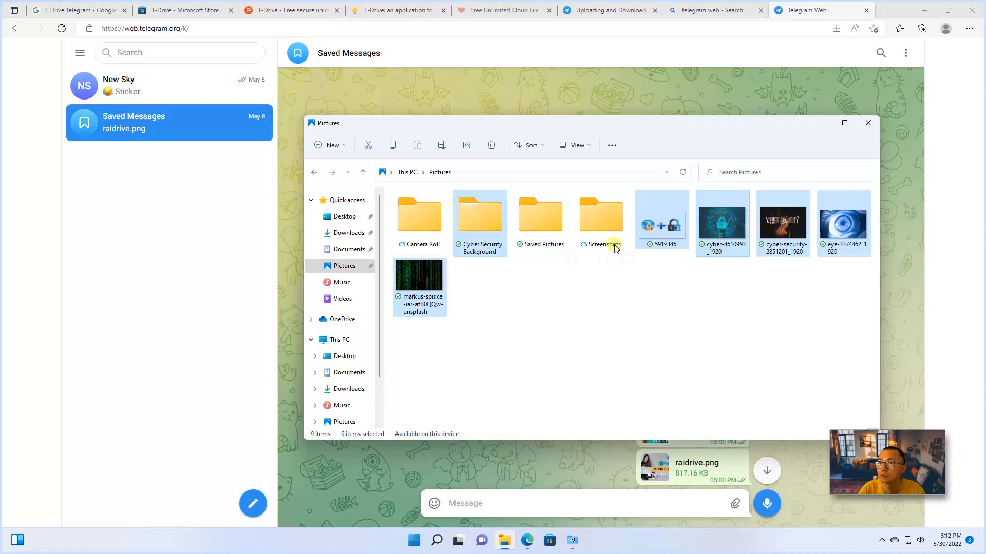
{"action": "mouse_move", "coordinate": [385, 169]}
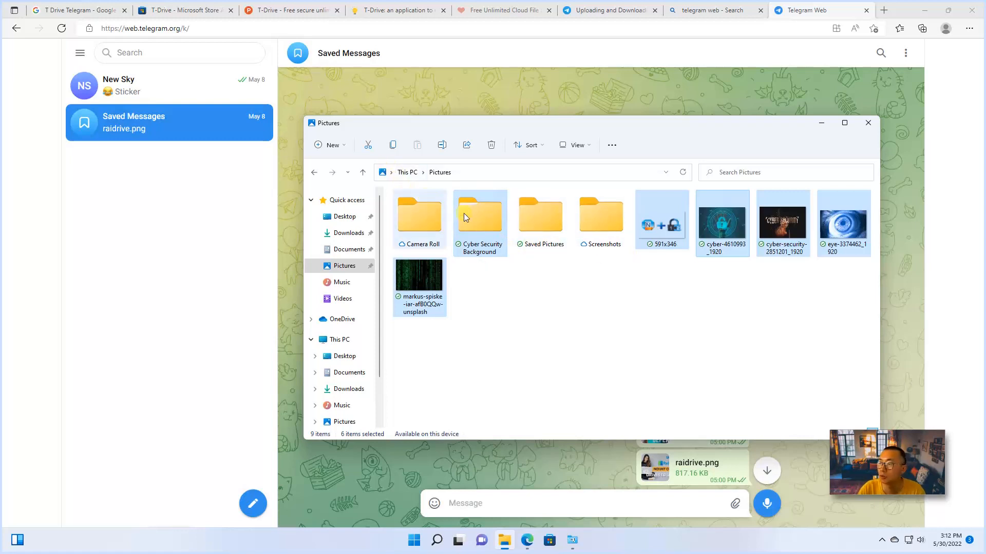
{"action": "left_click", "coordinate": [867, 123]}
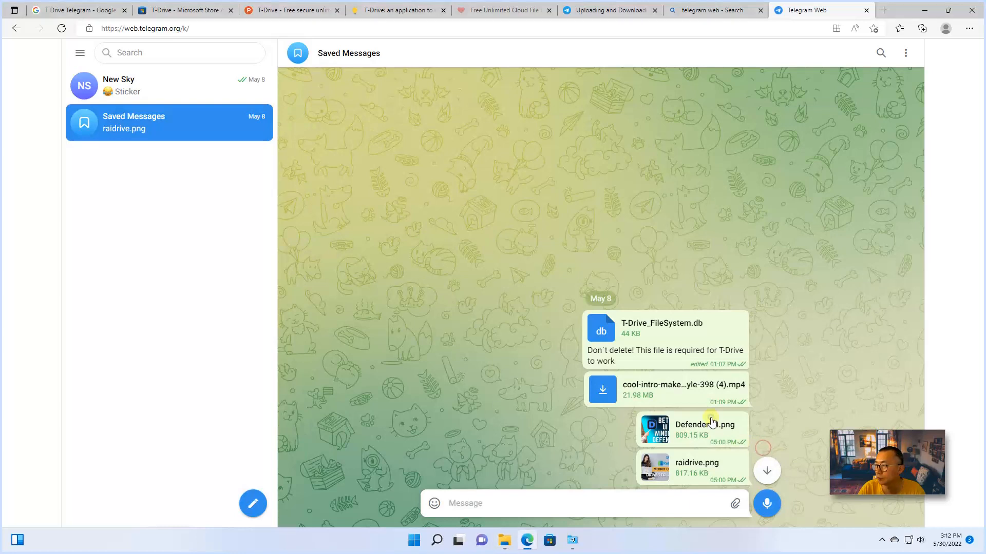
Forward raidrive.png from Saved Messages to the New Sky chat, after one cancelled attempt.
{"action": "right_click", "coordinate": [706, 424]}
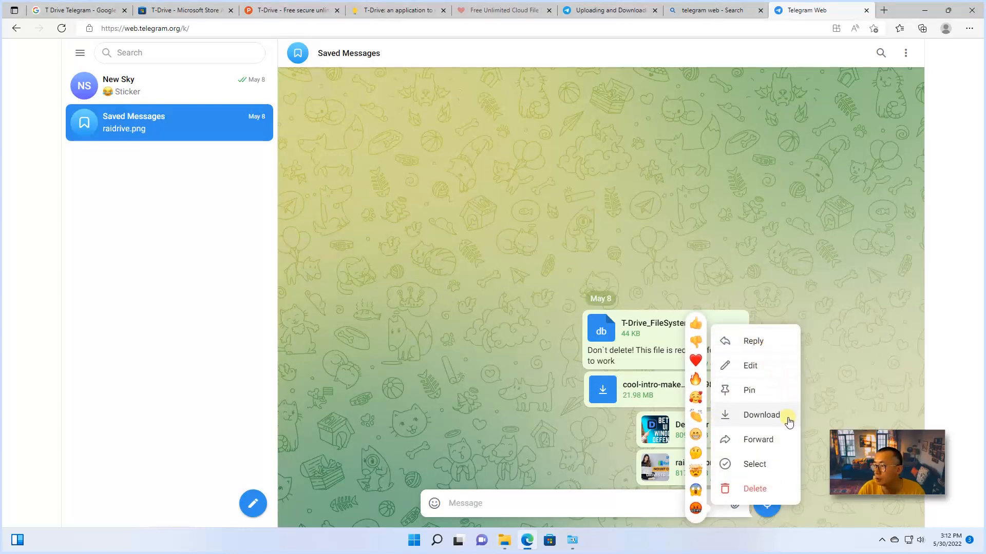
{"action": "left_click", "coordinate": [758, 439]}
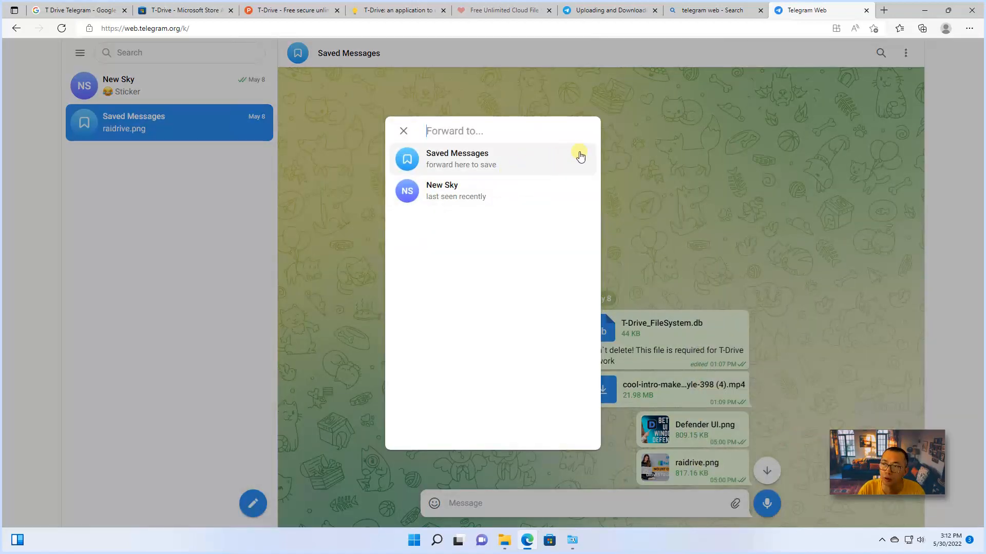
{"action": "mouse_move", "coordinate": [648, 168]}
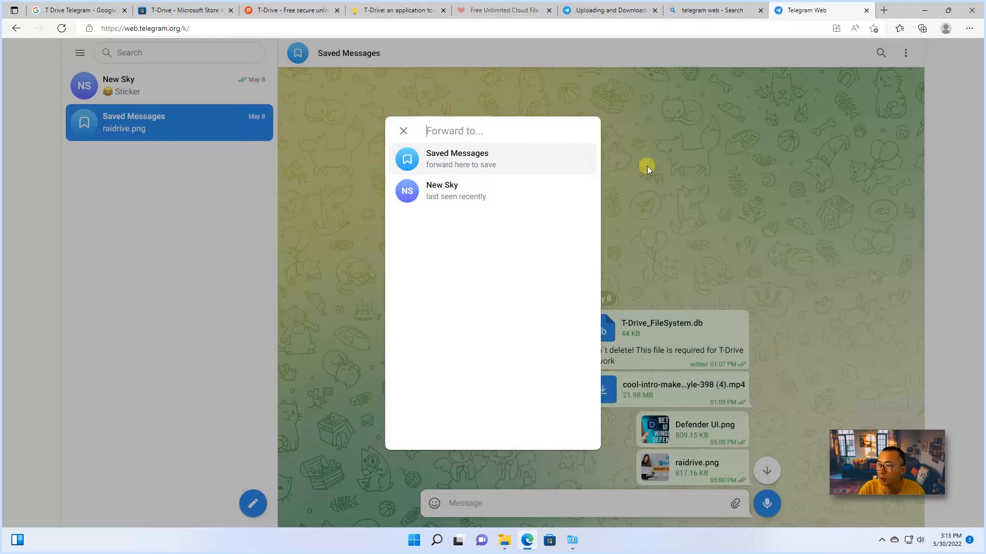
{"action": "left_click", "coordinate": [403, 131]}
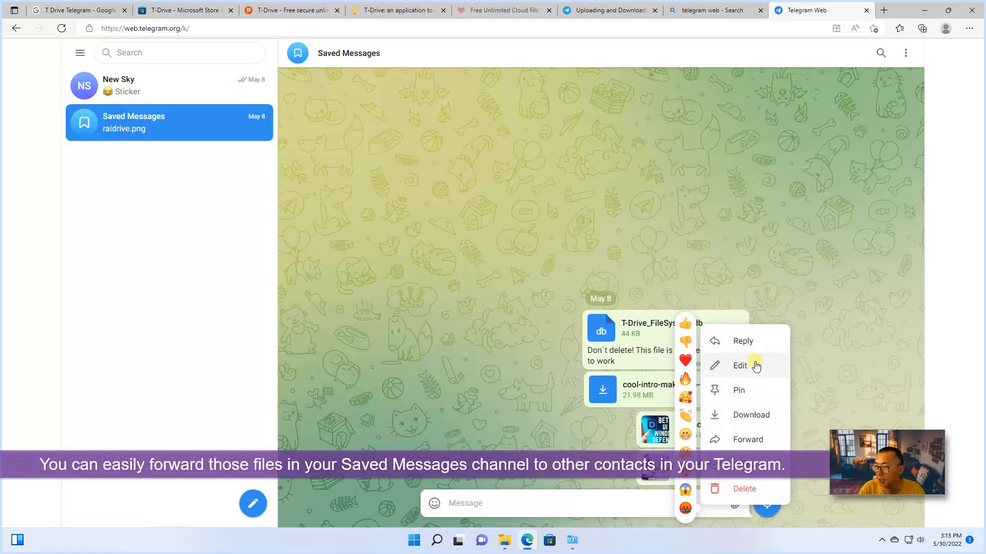
{"action": "left_click", "coordinate": [747, 440]}
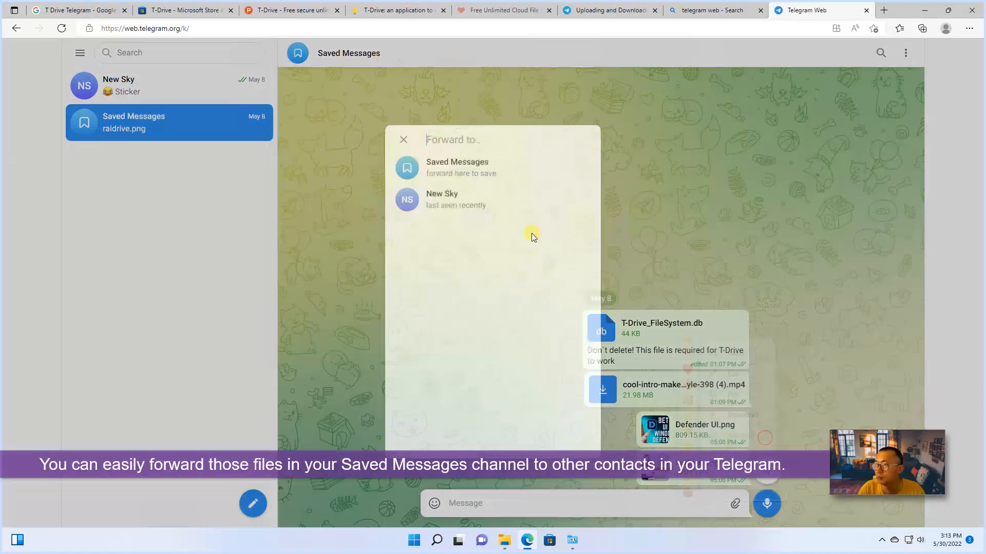
{"action": "left_click", "coordinate": [441, 199]}
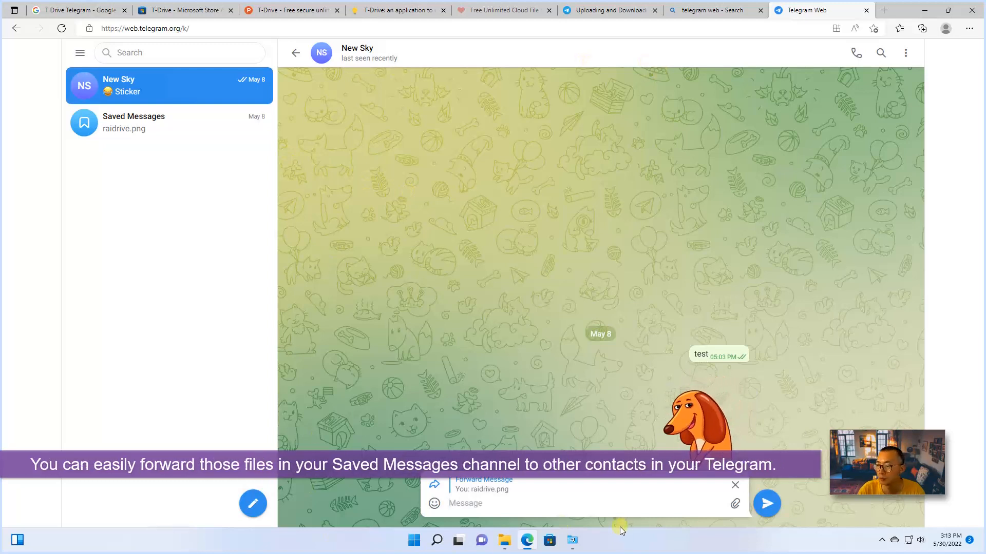
{"action": "left_click", "coordinate": [571, 540]}
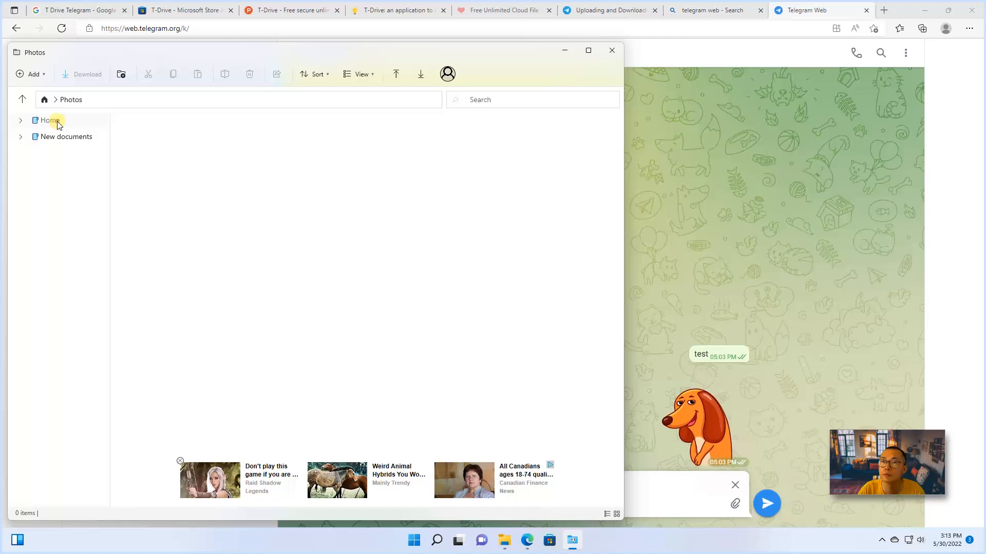
Navigate T-Drive's folder tree to the Video folder under Home.
{"action": "left_click", "coordinate": [49, 120]}
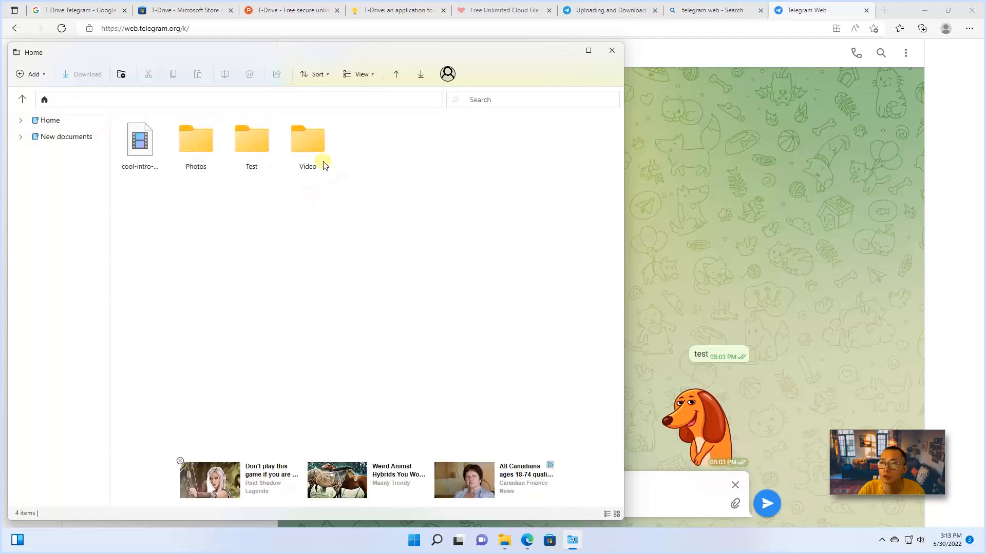
{"action": "double_click", "coordinate": [195, 139]}
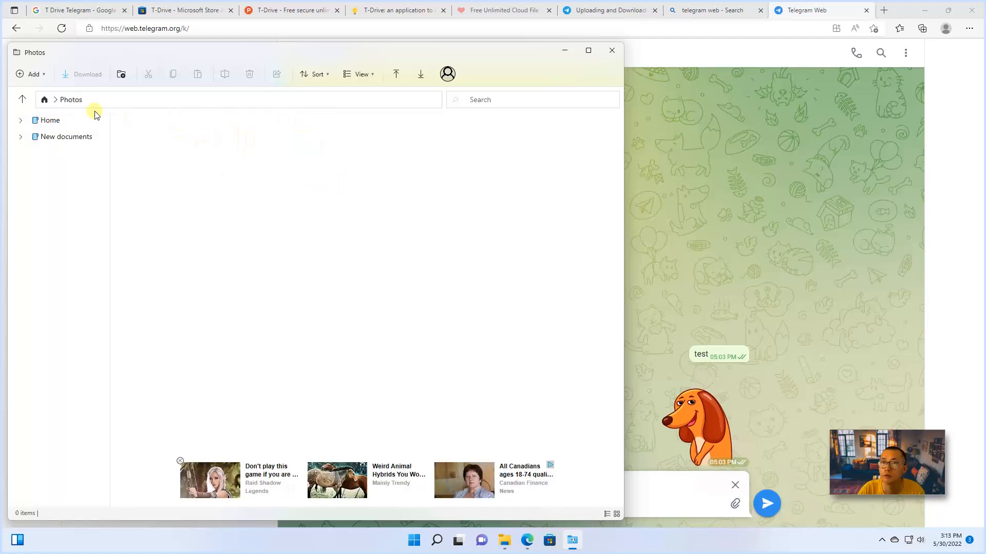
{"action": "left_click", "coordinate": [21, 120]}
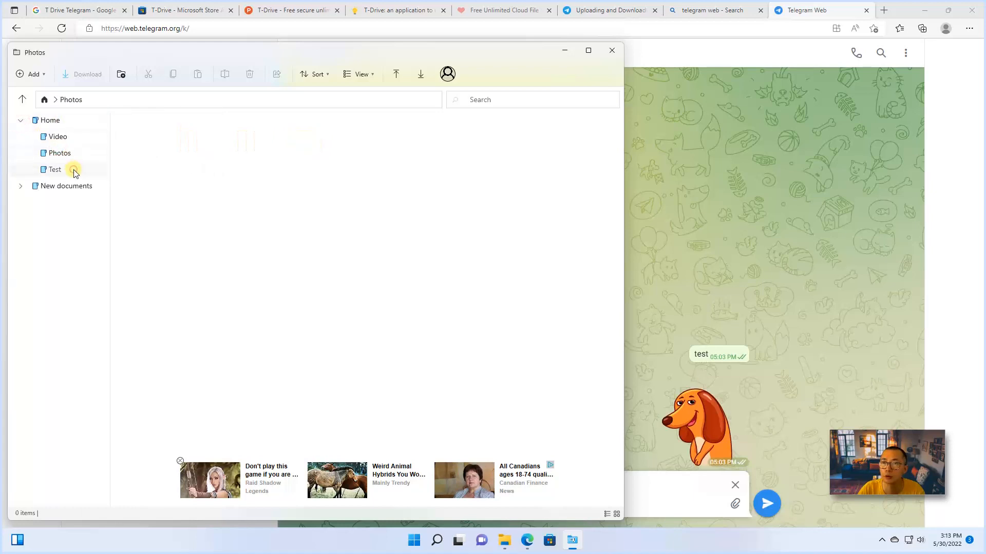
{"action": "left_click", "coordinate": [57, 137]}
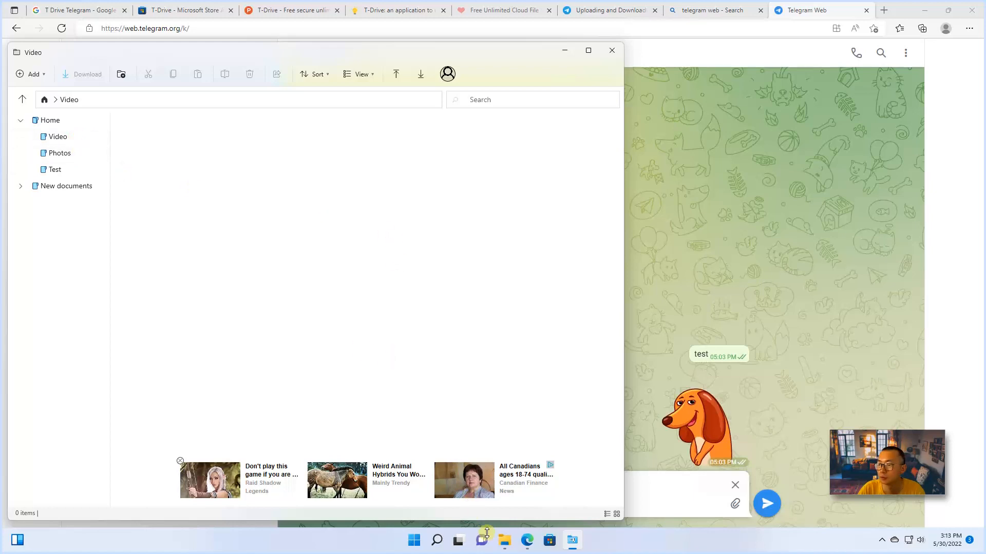
Drag four pictures from File Explorer's Pictures into Video, then go back to Home.
{"action": "left_click", "coordinate": [504, 540]}
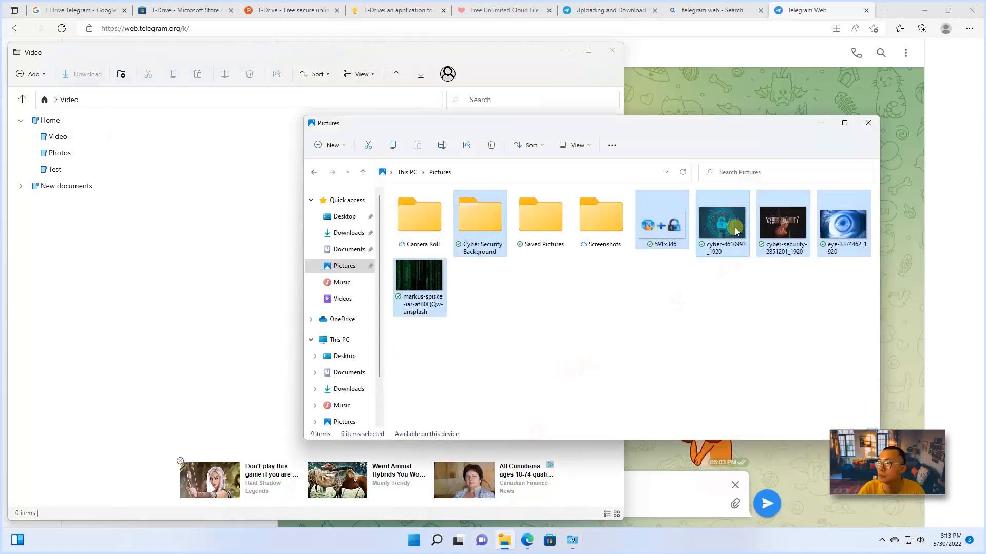
{"action": "left_click_drag", "start_coordinate": [666, 205], "coordinate": [851, 293]}
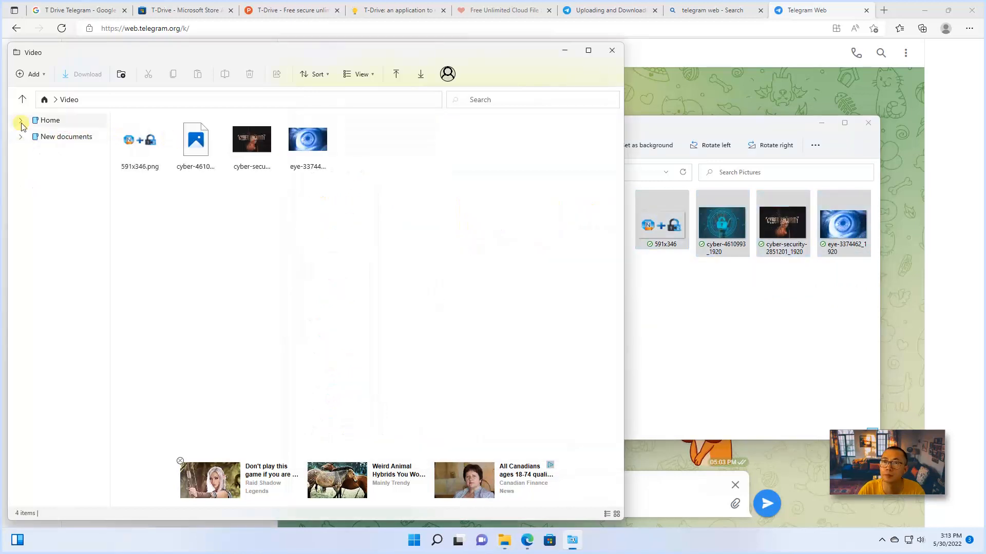
{"action": "left_click", "coordinate": [21, 121]}
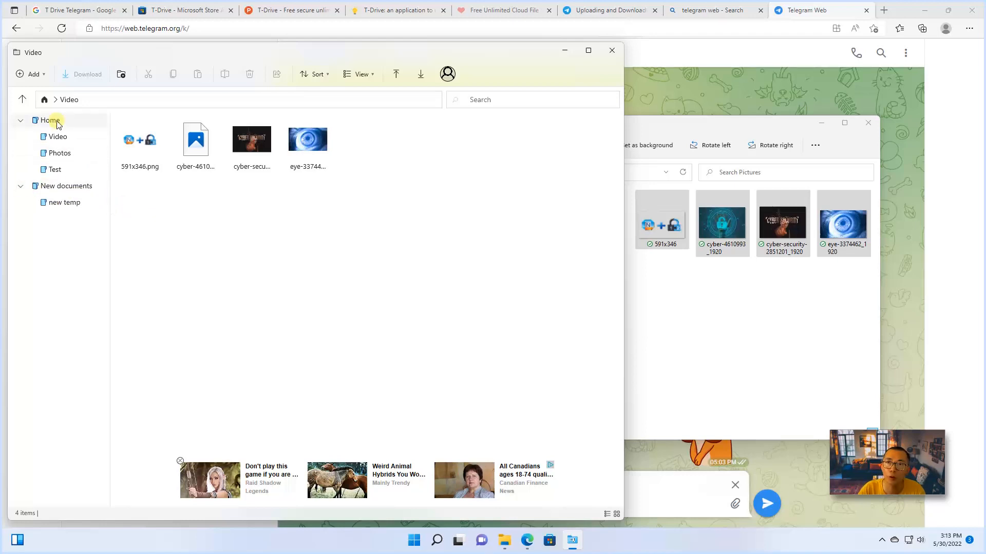
{"action": "left_click", "coordinate": [49, 121]}
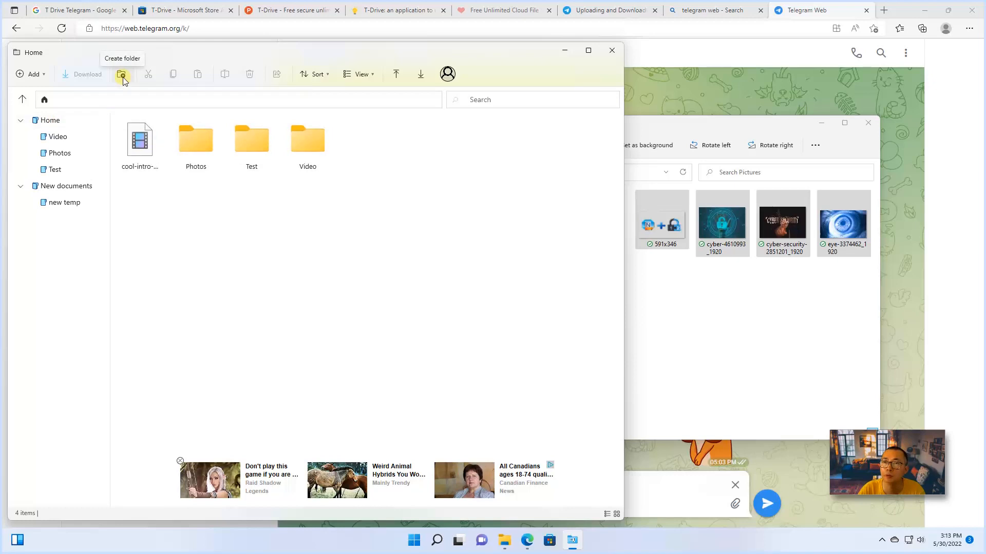
Create the Test1 folder under Home, open it, then switch back to Telegram Web.
{"action": "left_click", "coordinate": [122, 74]}
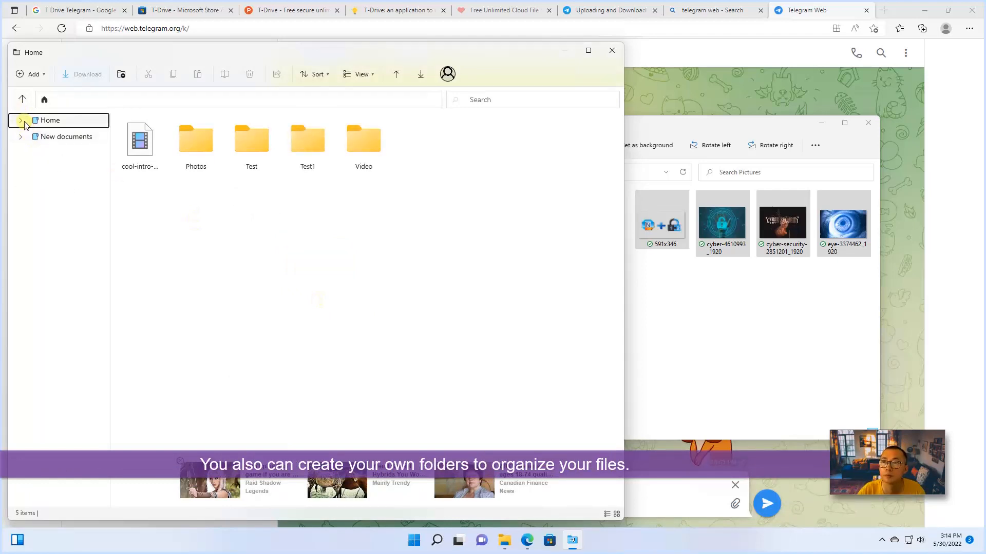
{"action": "left_click", "coordinate": [308, 145]}
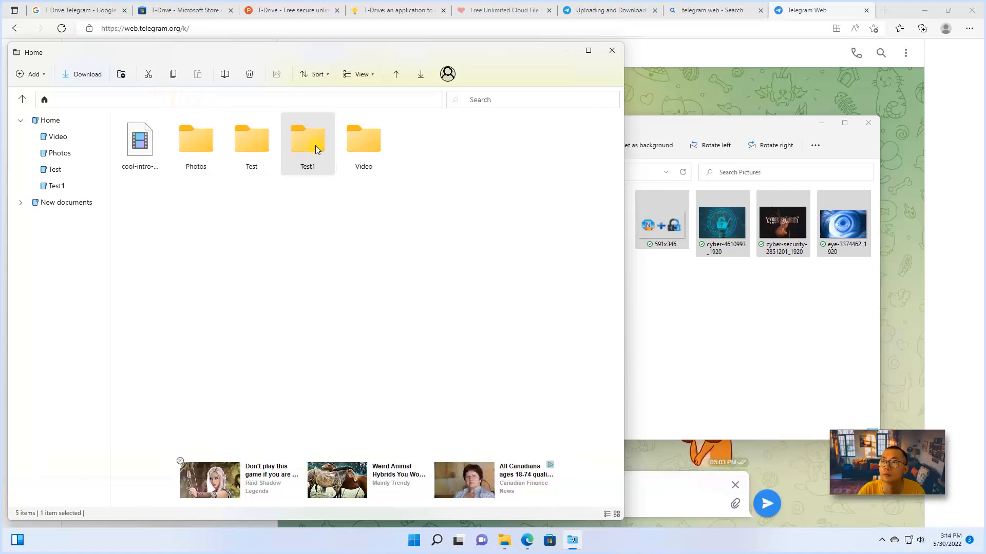
{"action": "double_click", "coordinate": [308, 138]}
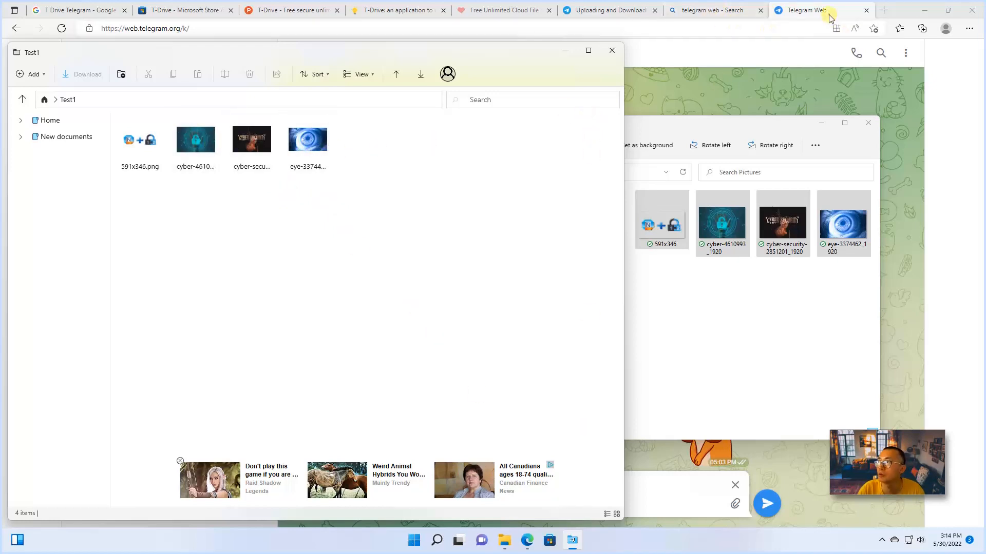
{"action": "left_click", "coordinate": [822, 9]}
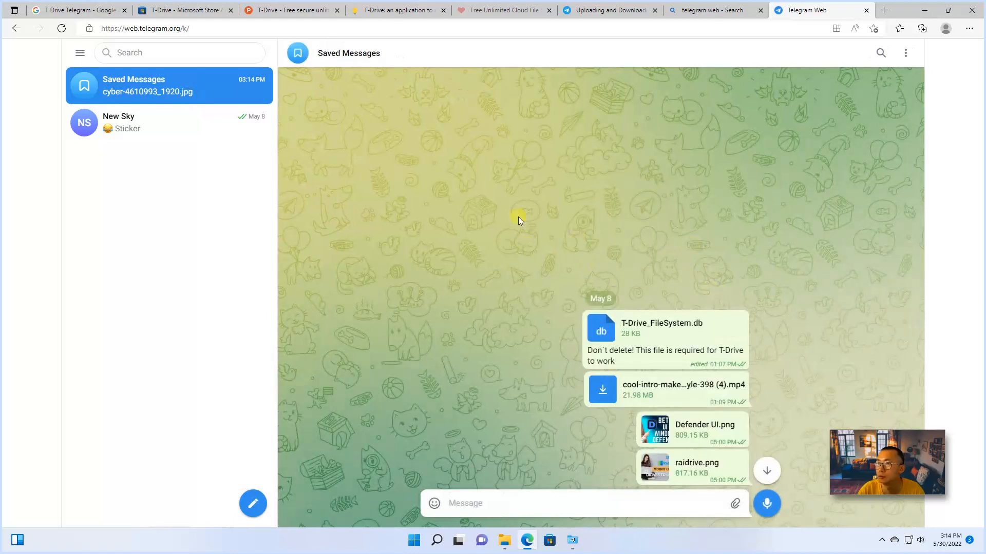
{"action": "mouse_move", "coordinate": [434, 126]}
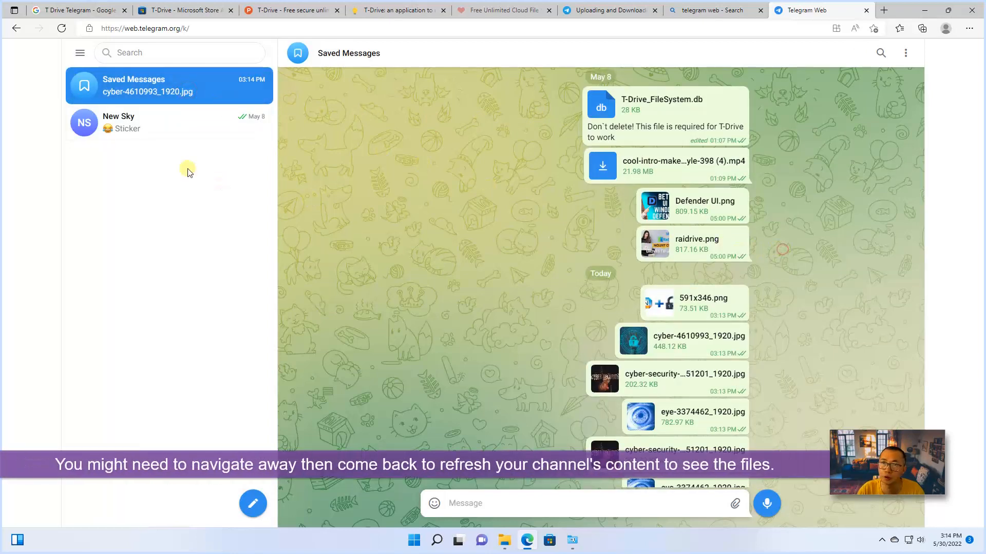
{"action": "mouse_move", "coordinate": [186, 108]}
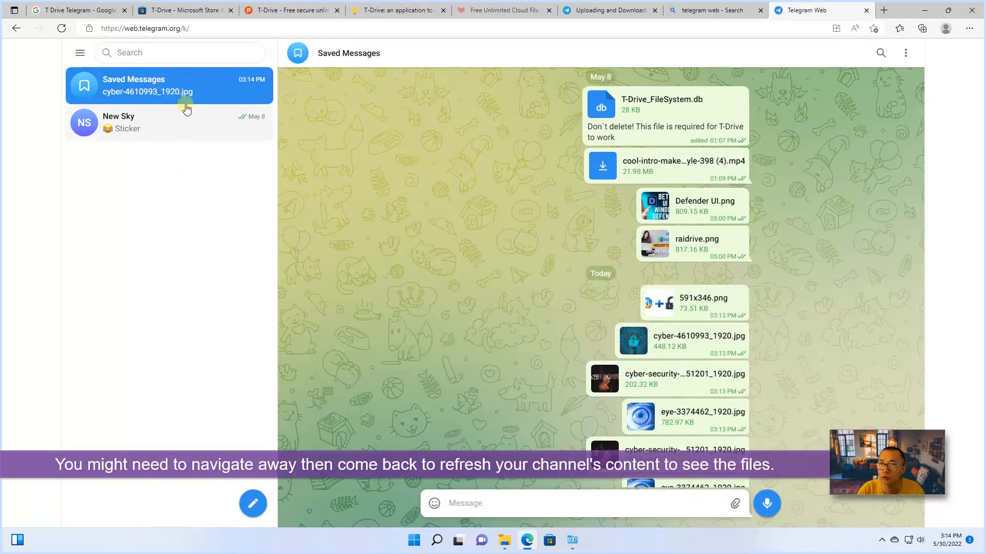
Scroll Saved Messages to confirm the Test1 pictures under Today, then return to T-Drive.
{"action": "scroll", "scroll_direction": "down", "scroll_amount": 3}
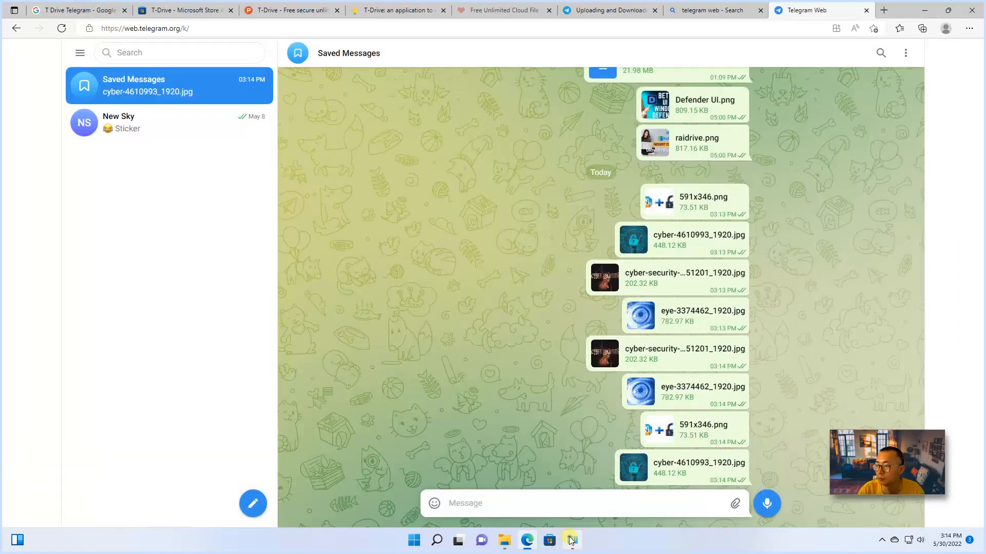
{"action": "left_click", "coordinate": [571, 540]}
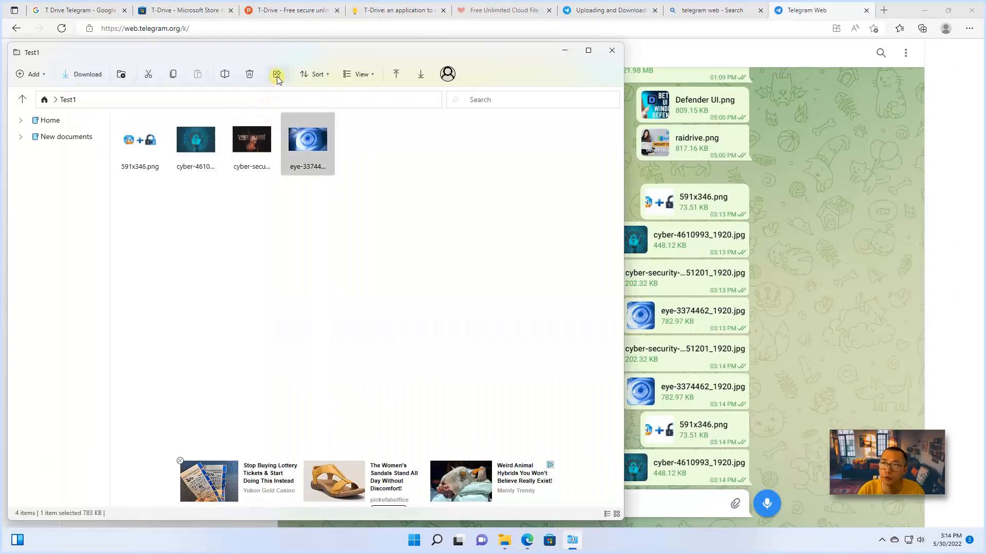
{"action": "mouse_move", "coordinate": [277, 74]}
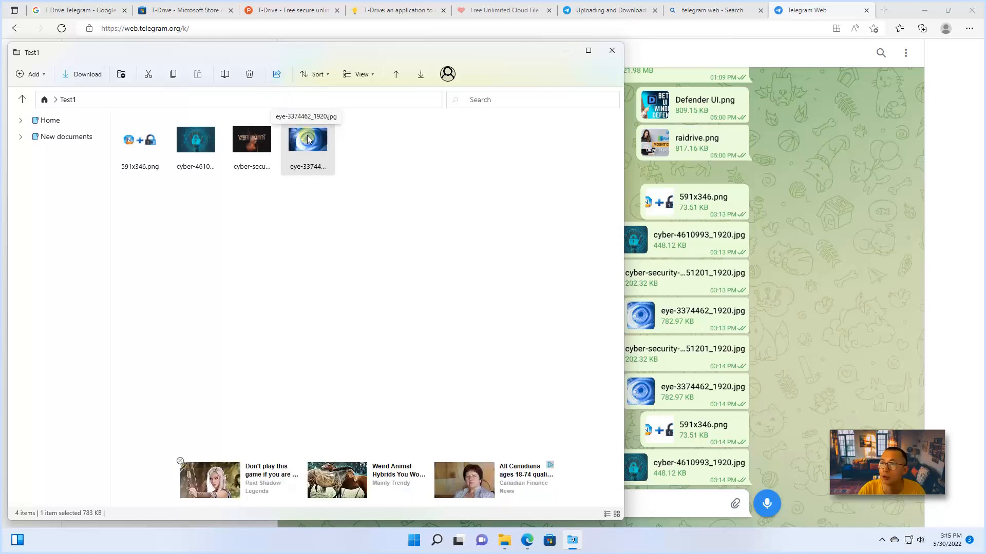
Share eye-3374462_1920.jpg with New Sky, searching 'New' to find the contact.
{"action": "left_click", "coordinate": [276, 74]}
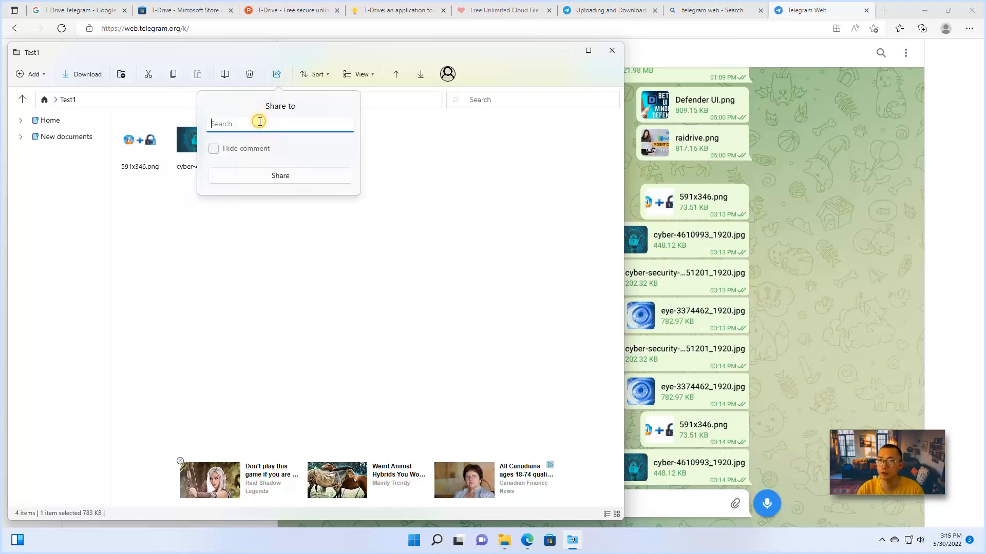
{"action": "type", "text": "New"}
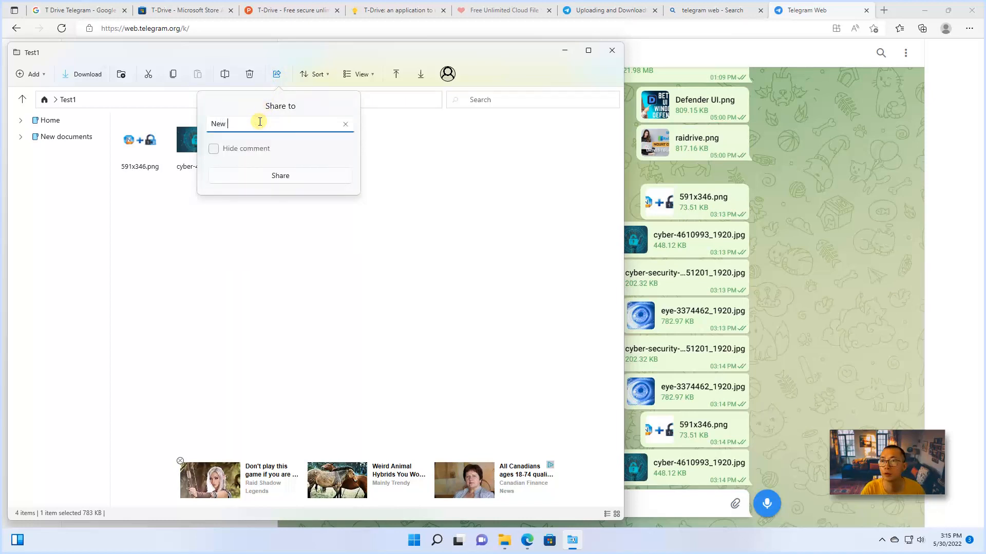
{"action": "type", "text": "New"}
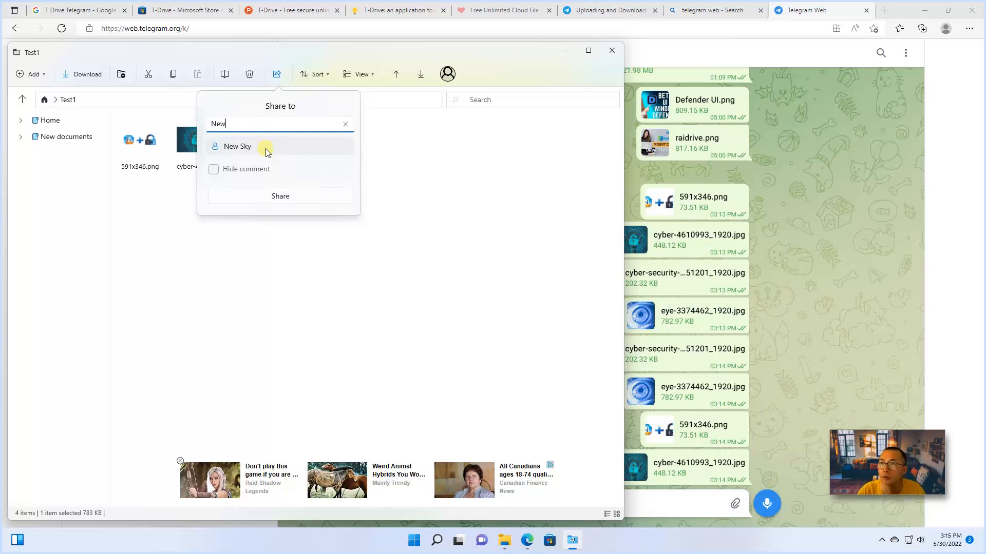
{"action": "left_click", "coordinate": [265, 147]}
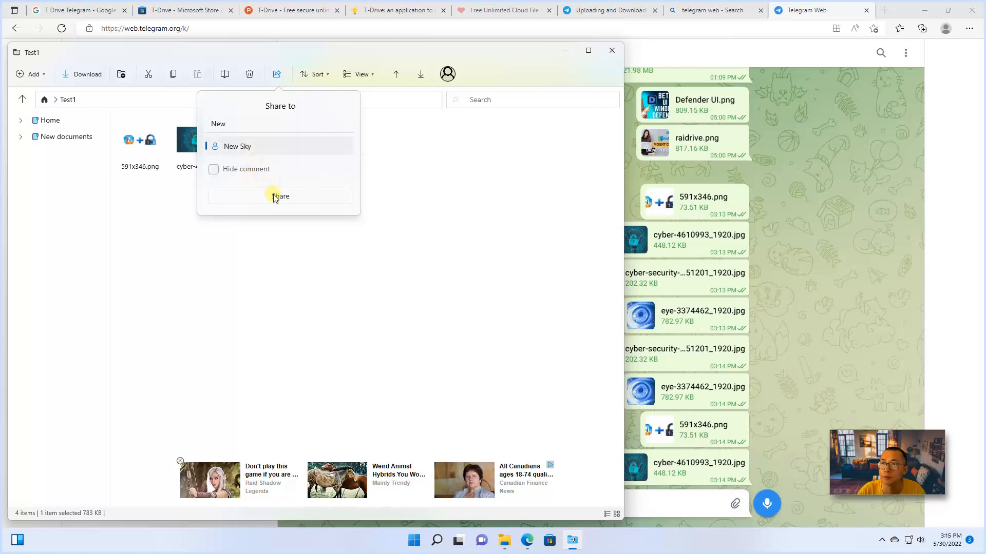
{"action": "left_click", "coordinate": [279, 196]}
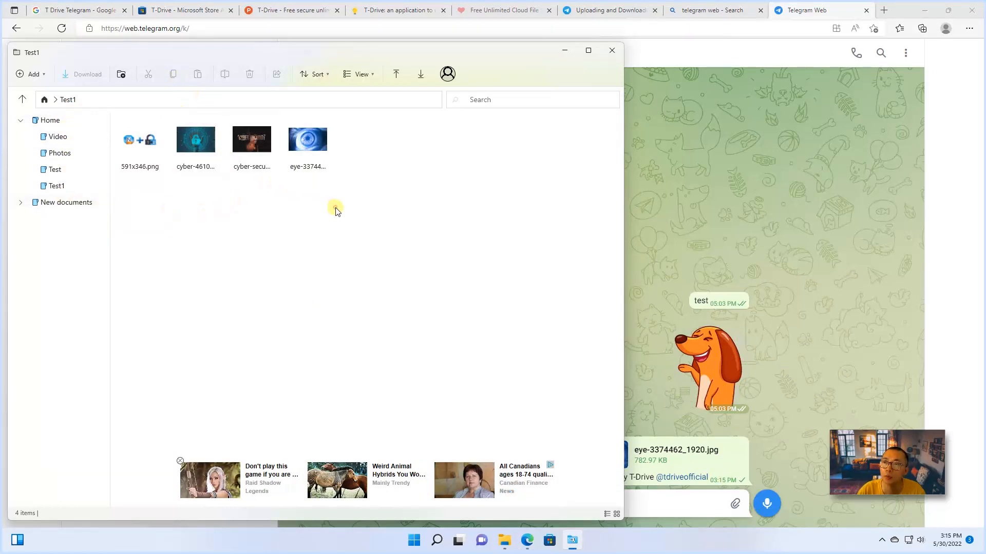
Move the two cyber-security images and the eye image from Test1 into Photos.
{"action": "left_click", "coordinate": [195, 139]}
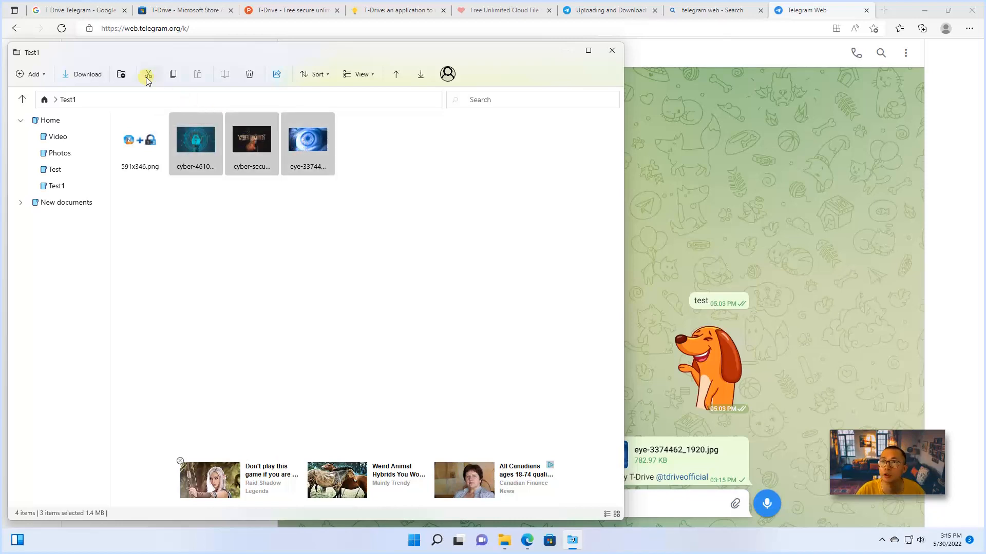
{"action": "mouse_move", "coordinate": [169, 77]}
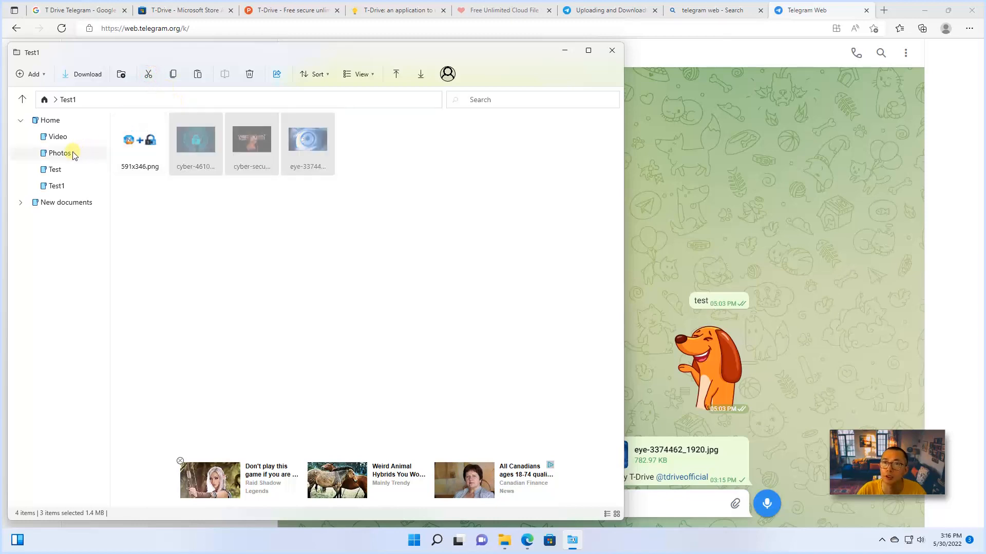
{"action": "left_click", "coordinate": [60, 153]}
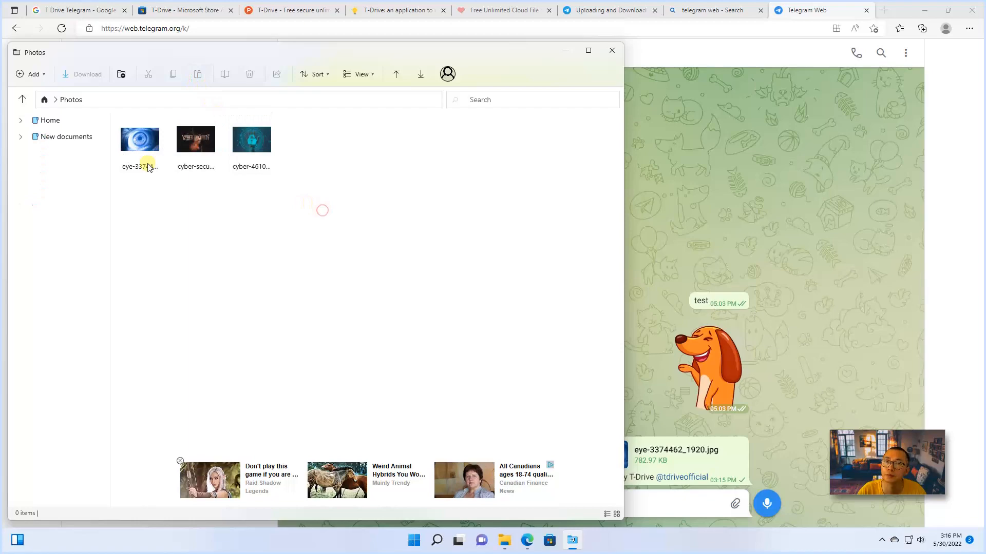
{"action": "left_click", "coordinate": [20, 120]}
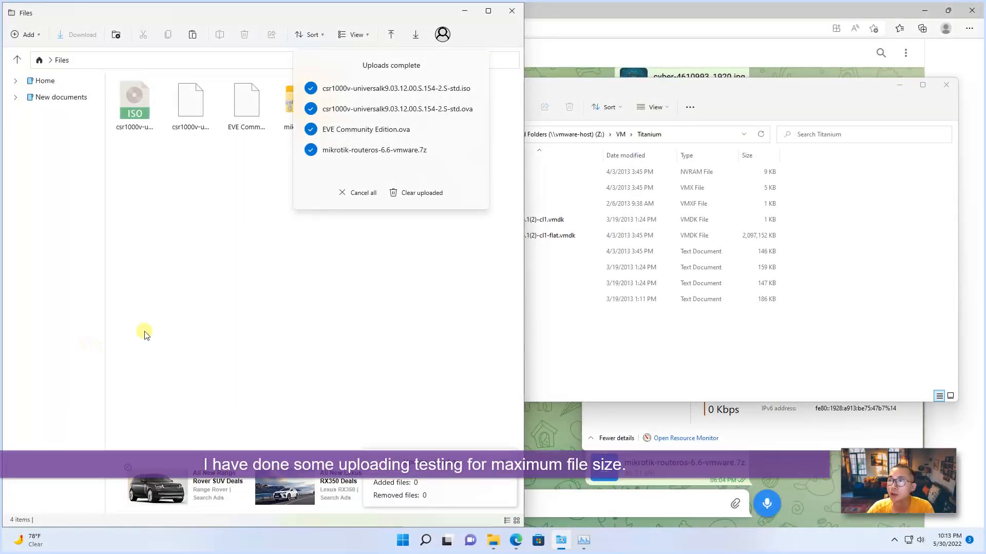
Check EVE Community Edition.ova's properties showing 1.8 GB, then view upload transfers.
{"action": "right_click", "coordinate": [247, 100]}
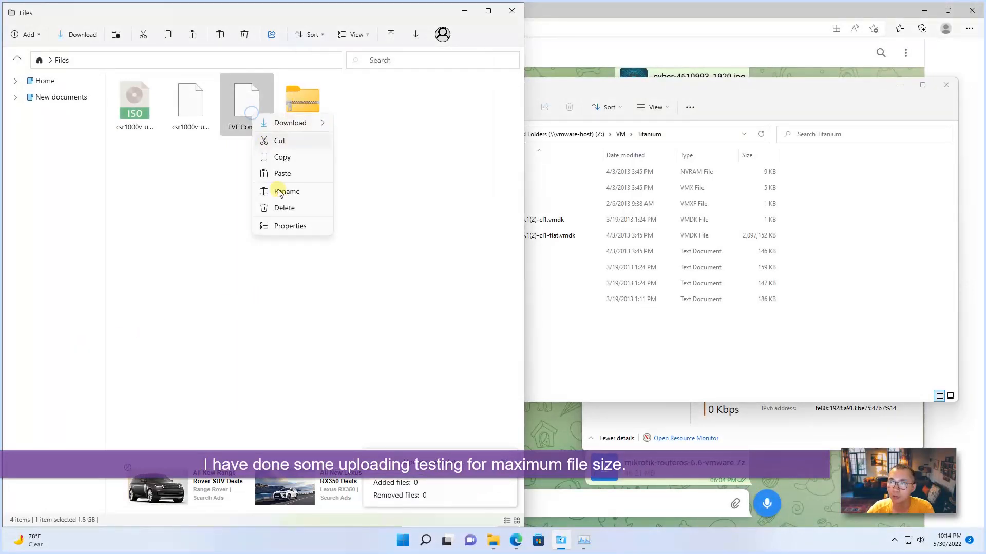
{"action": "left_click", "coordinate": [290, 226]}
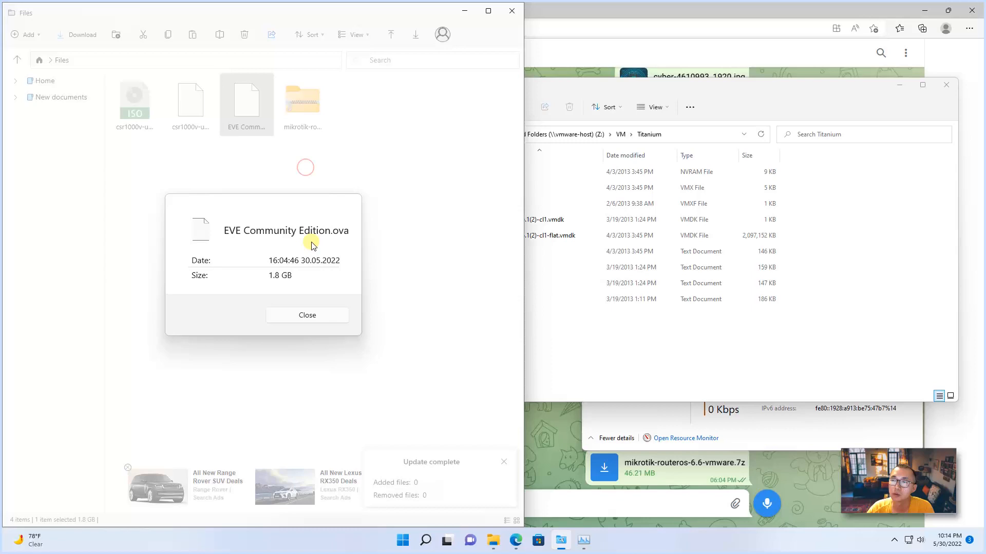
{"action": "left_click", "coordinate": [307, 315]}
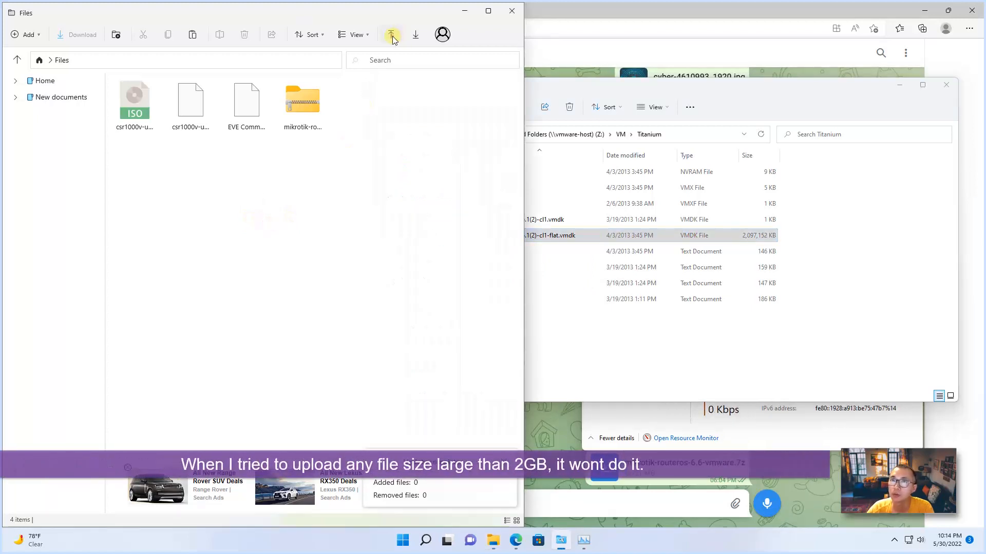
{"action": "left_click", "coordinate": [392, 33]}
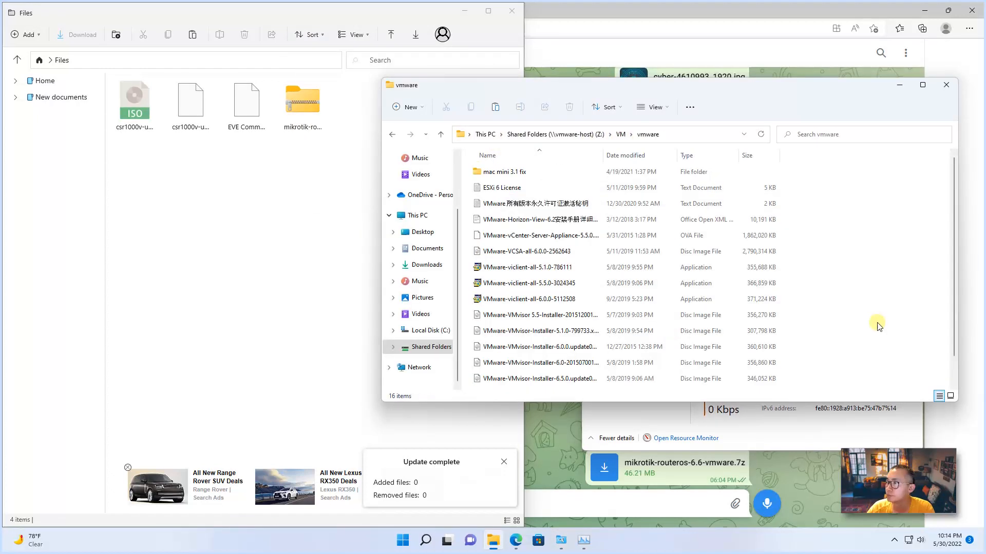
Check the 1.77 GB vCenter OVA in the Uploads queue, then pull up actions for EVE Community Edition.ova.
{"action": "scroll", "scroll_direction": "down", "scroll_amount": 3}
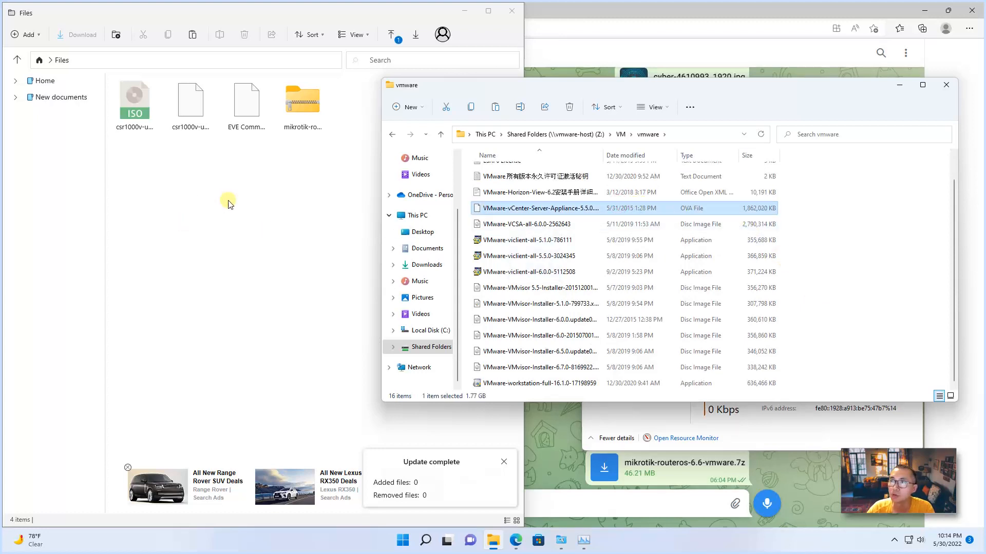
{"action": "mouse_move", "coordinate": [391, 34]}
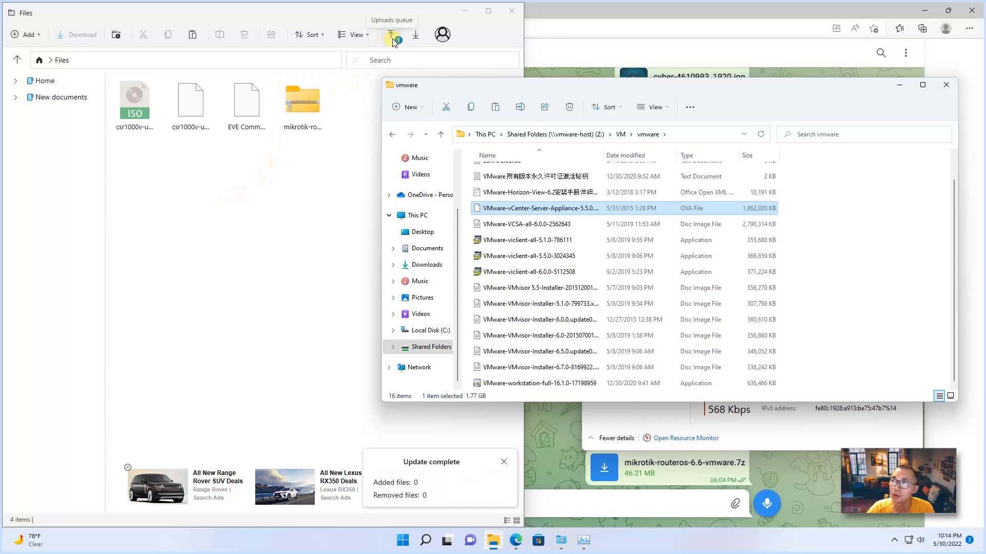
{"action": "left_click", "coordinate": [391, 35]}
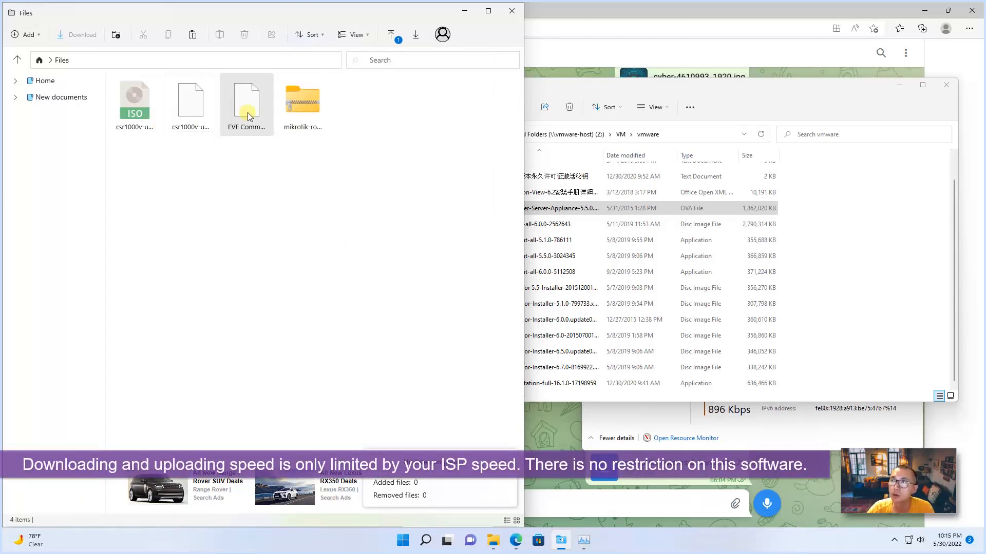
{"action": "right_click", "coordinate": [248, 117]}
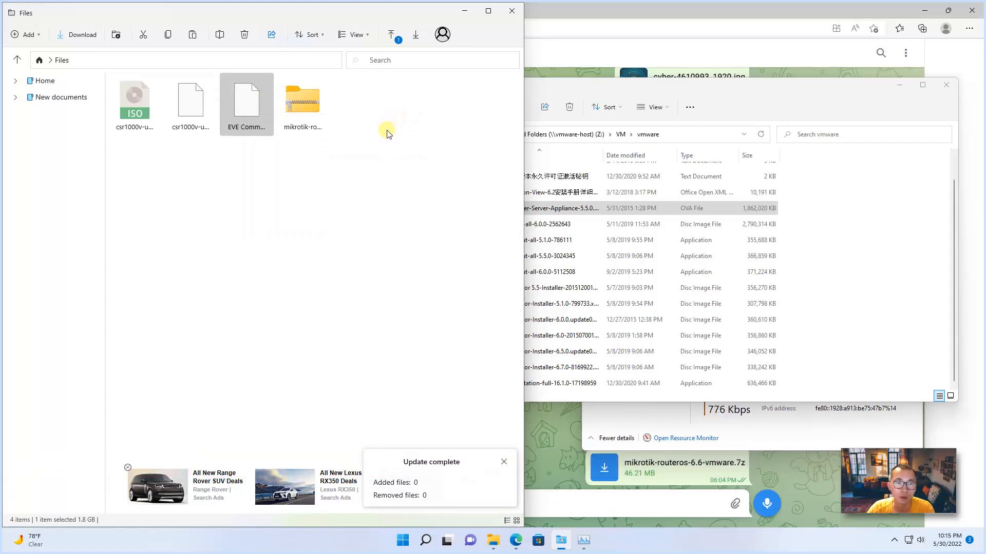
{"action": "mouse_move", "coordinate": [383, 162]}
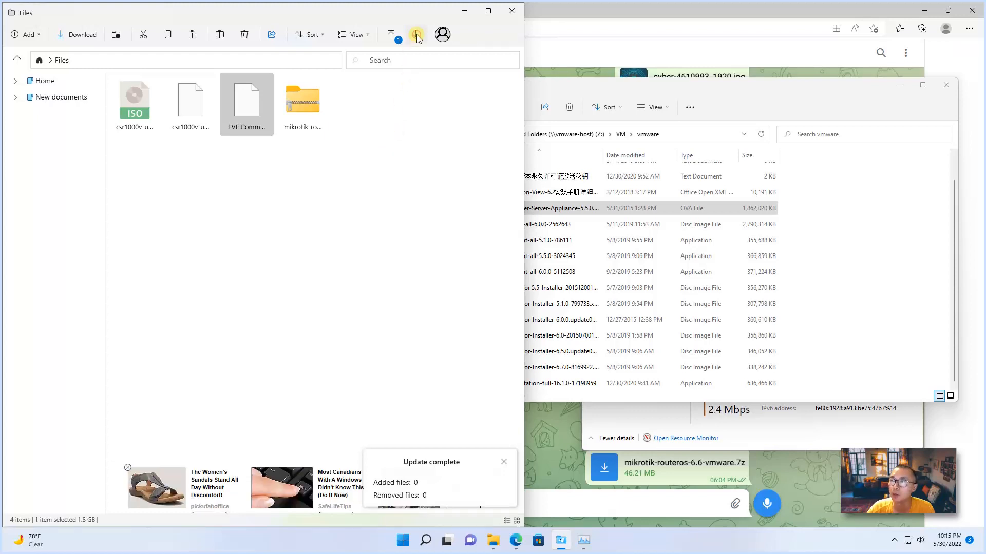
Confirm EVE Community Edition.ova finished in Downloads, then view the vCenter OVA still uploading.
{"action": "left_click", "coordinate": [415, 34]}
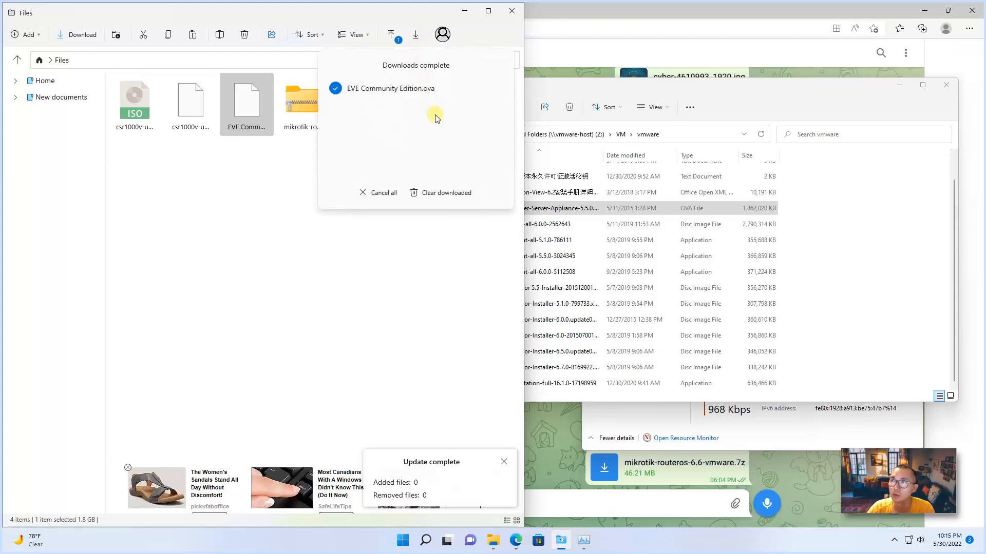
{"action": "mouse_move", "coordinate": [429, 116]}
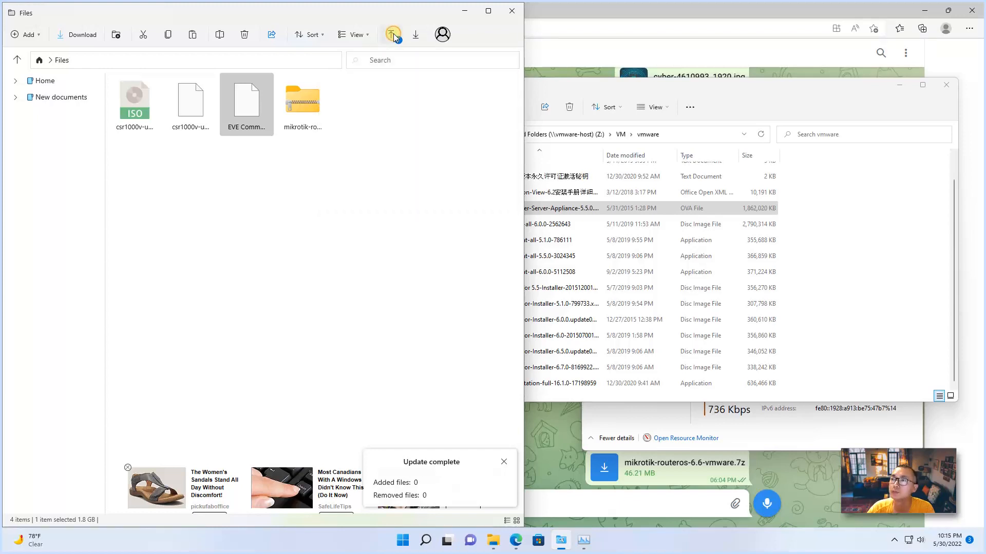
{"action": "left_click", "coordinate": [390, 34]}
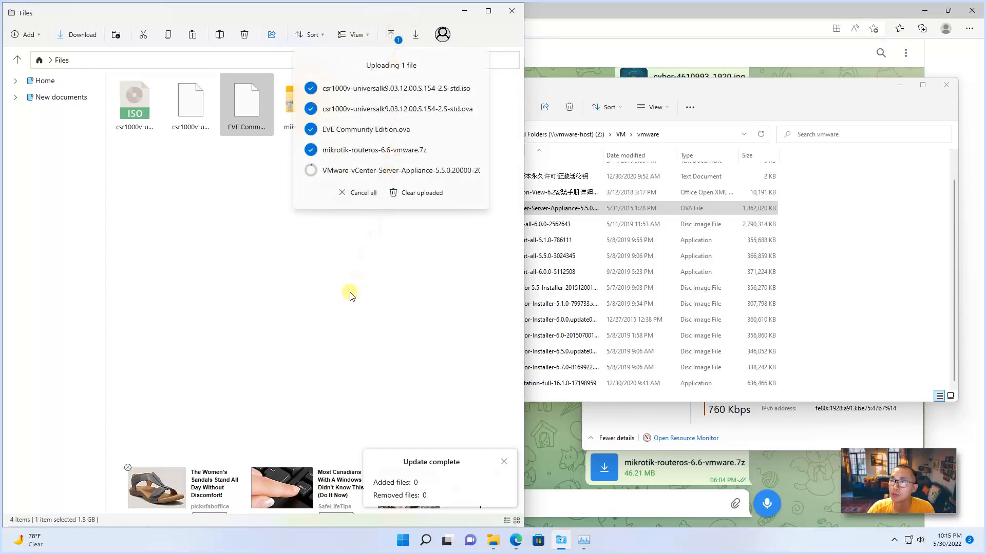
{"action": "mouse_move", "coordinate": [336, 326]}
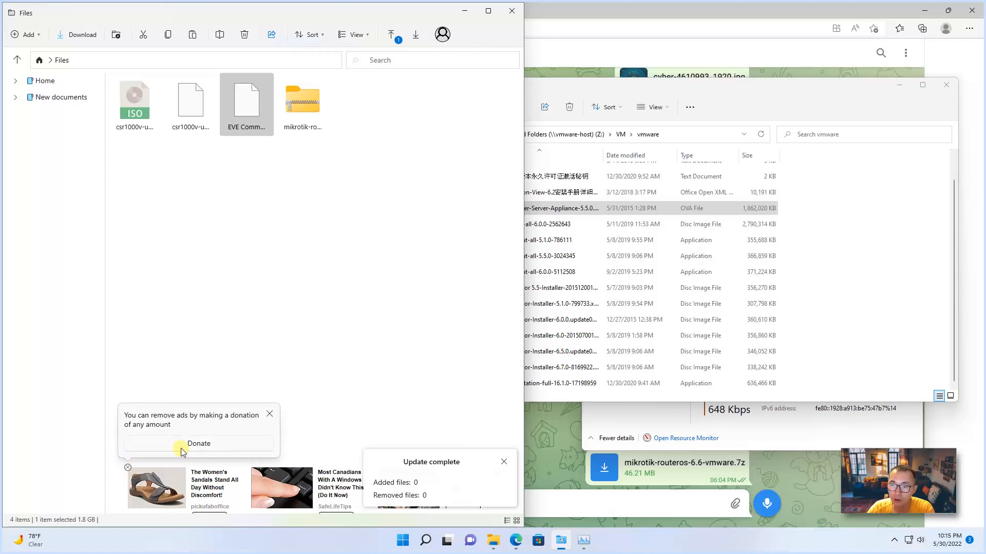
Review and dismiss the donation amounts, and recheck the vCenter OVA upload progress.
{"action": "left_click", "coordinate": [198, 443]}
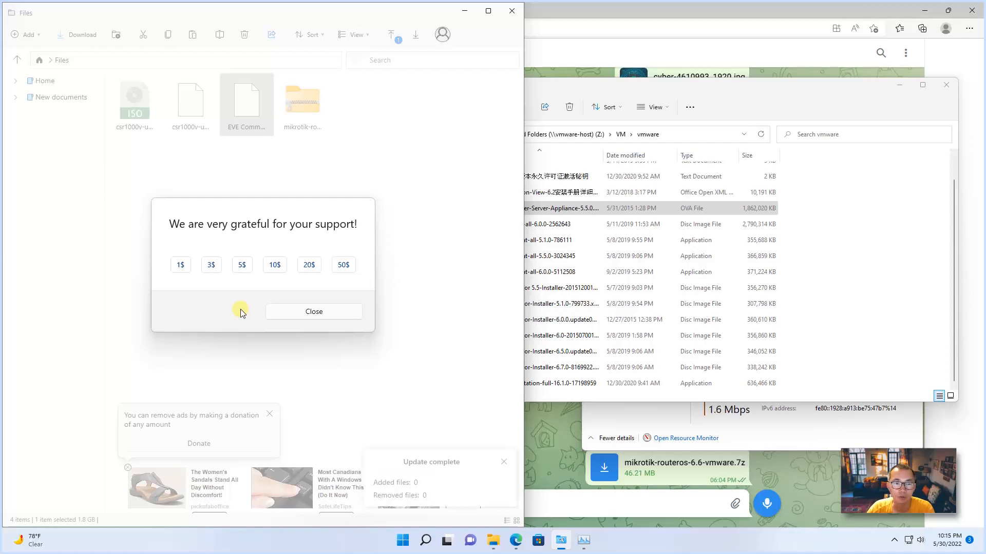
{"action": "mouse_move", "coordinate": [259, 319]}
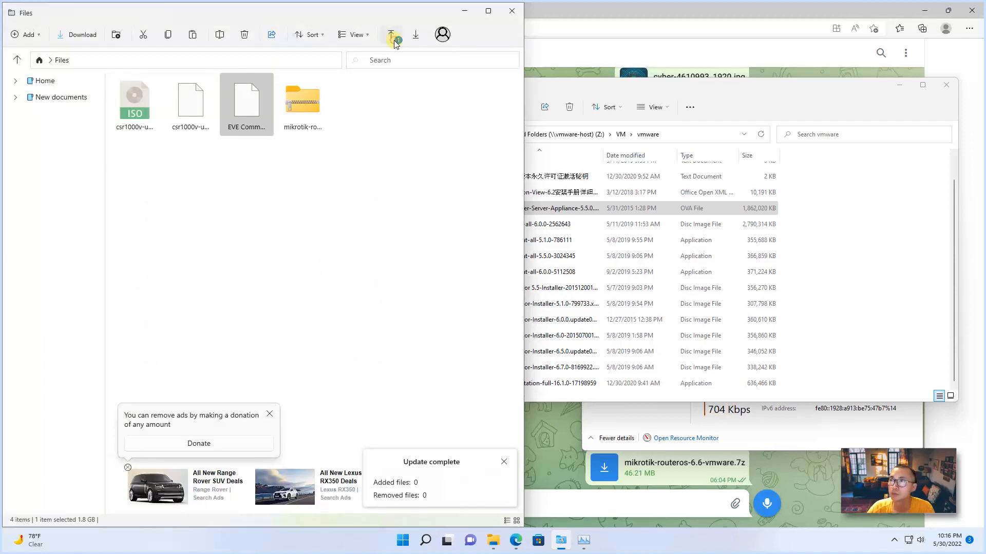
{"action": "left_click", "coordinate": [391, 34]}
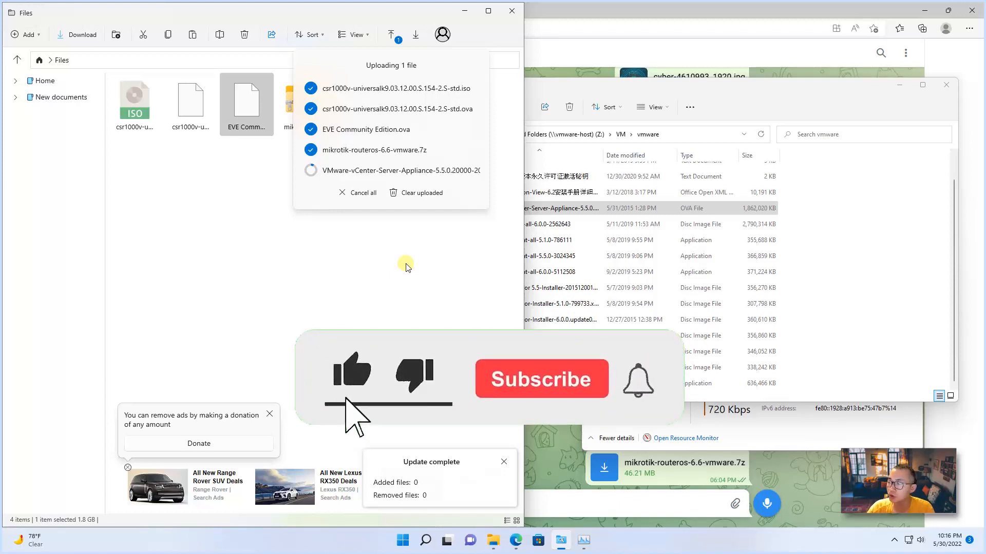
{"action": "left_click", "coordinate": [542, 379]}
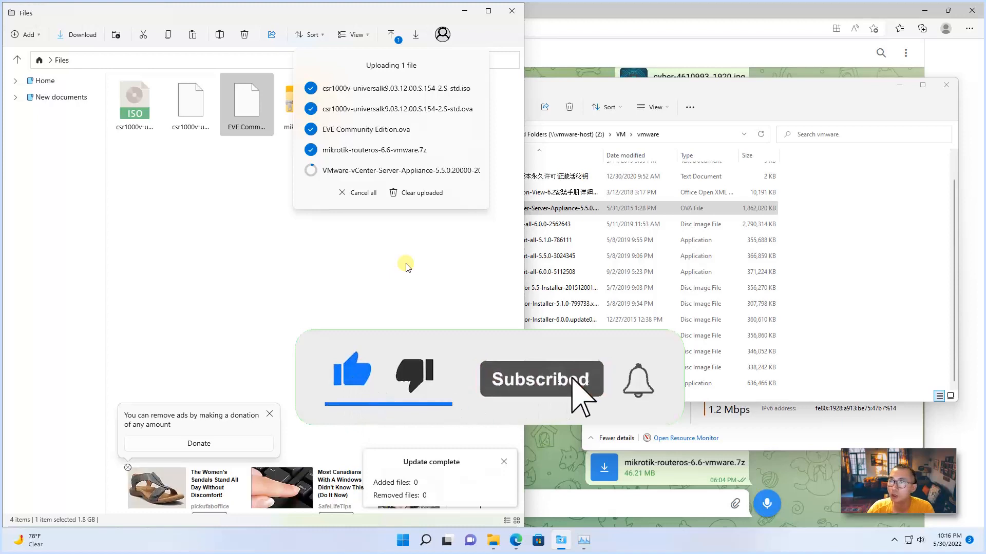